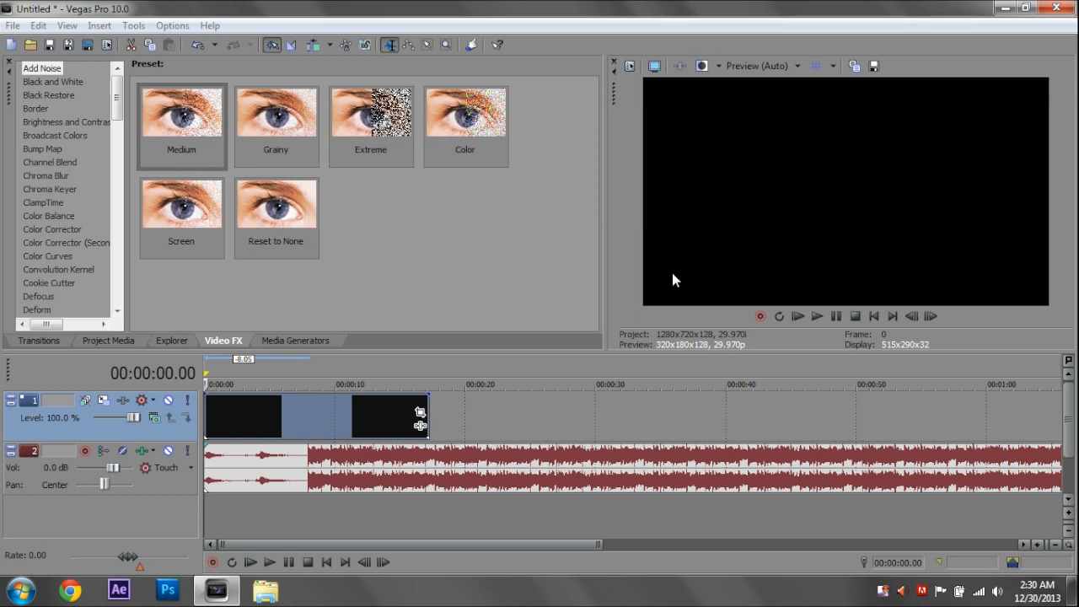
mouse_move(659, 304)
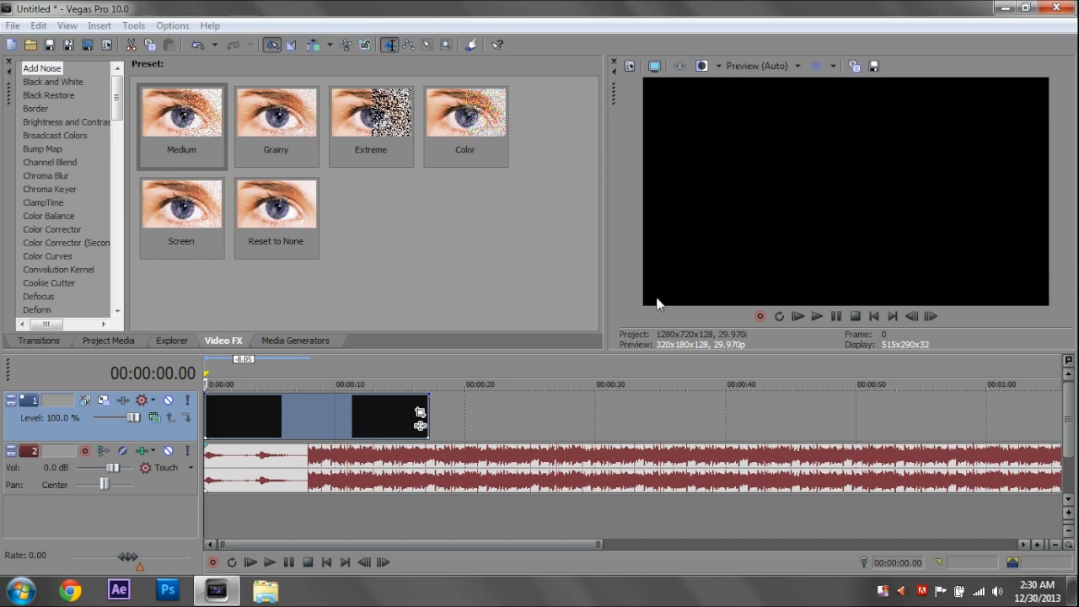
mouse_move(622, 307)
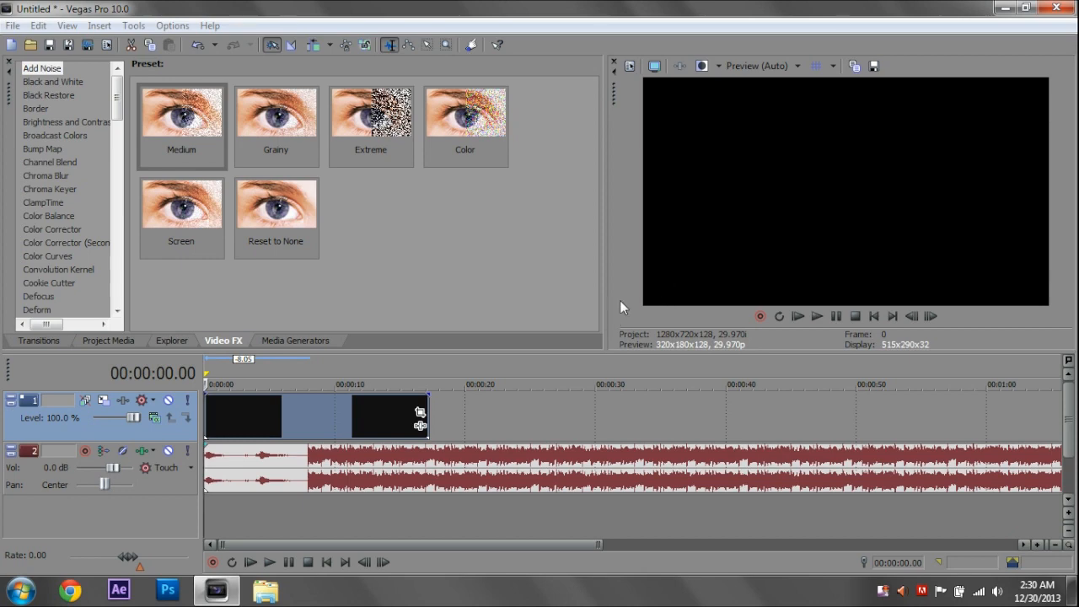
mouse_move(516, 381)
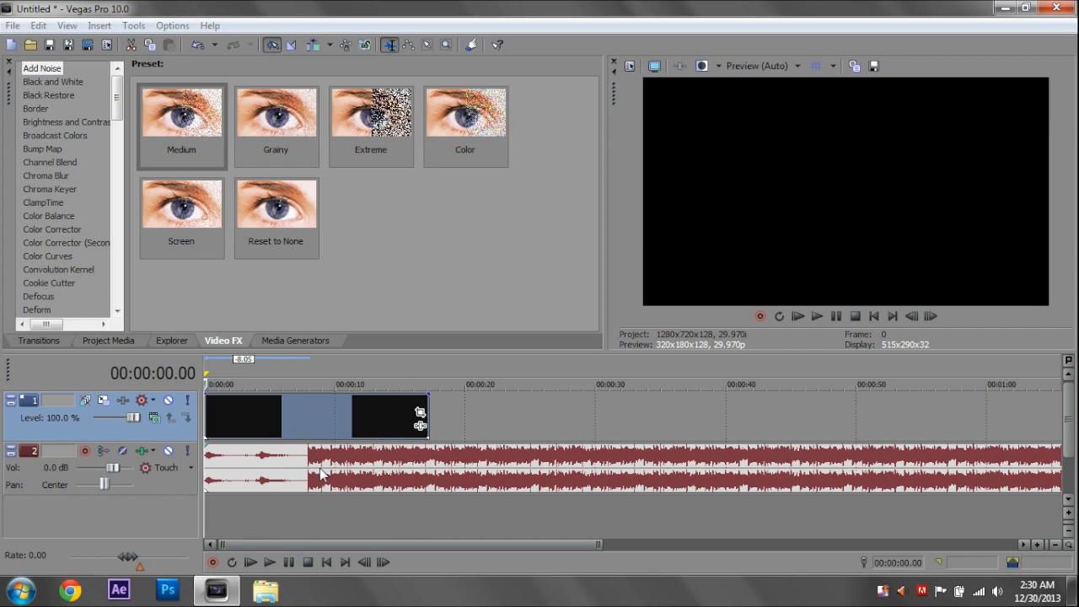
mouse_move(418, 407)
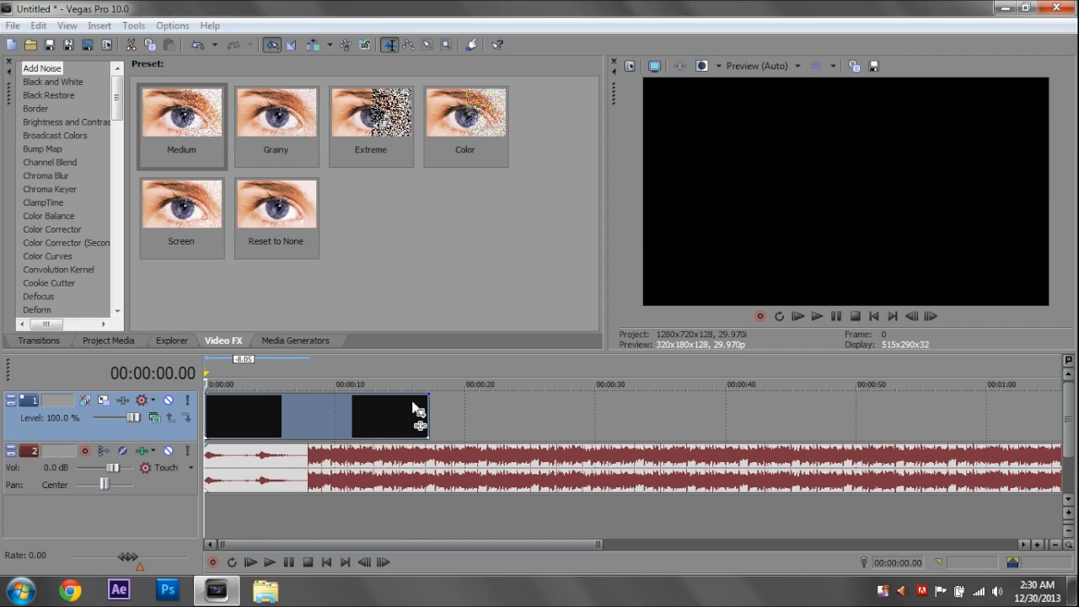
mouse_move(403, 388)
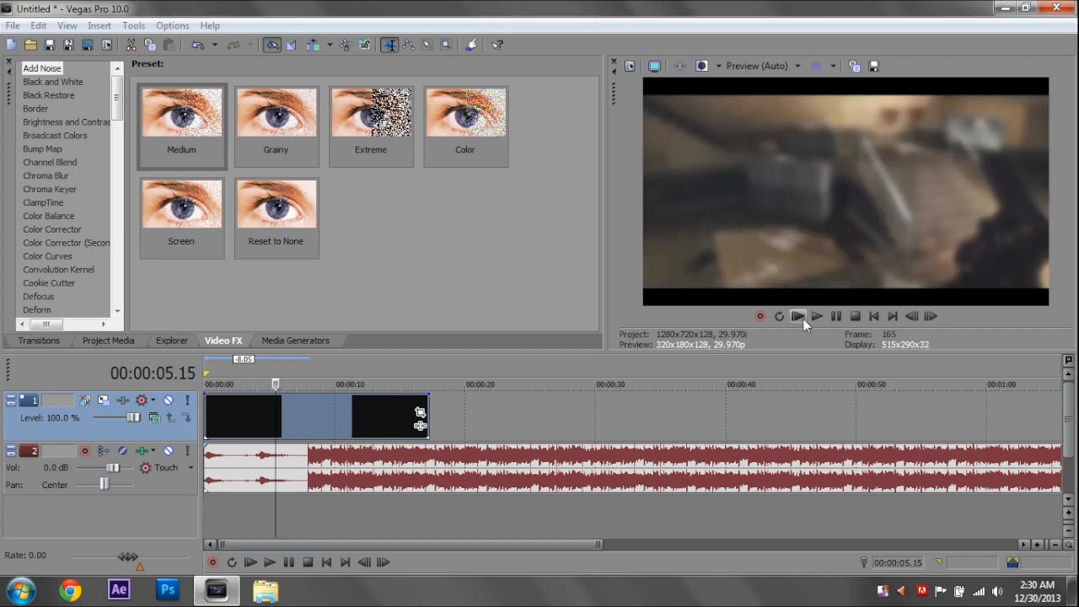
Step: Pause the preview about seven seconds in, at the staircase scene
click(795, 315)
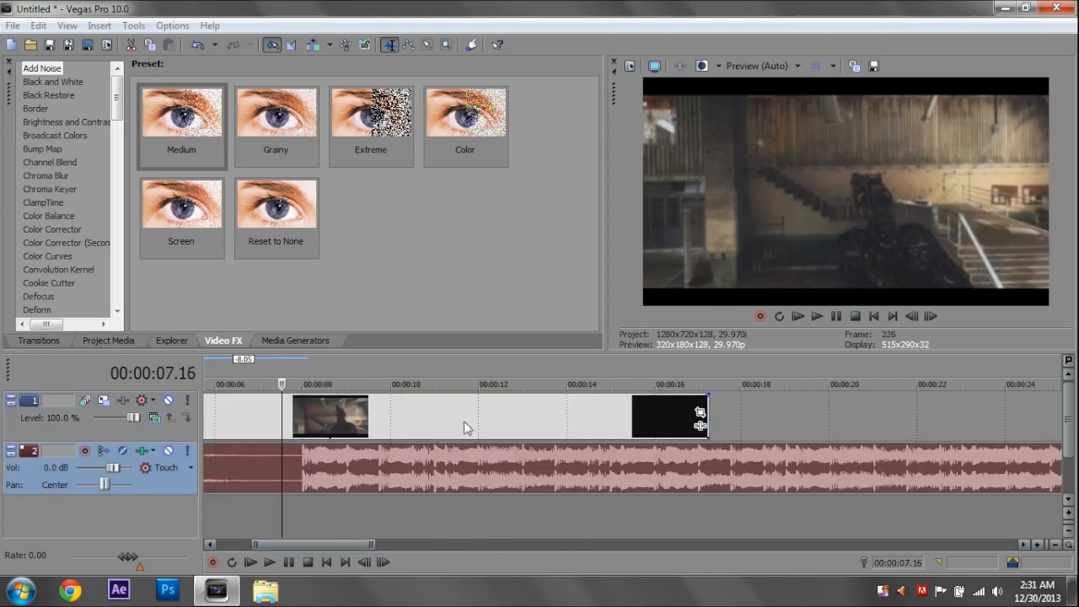
Step: Play and stop the project to place marker 1 near 9 s and marker 2 near 11 s
click(816, 317)
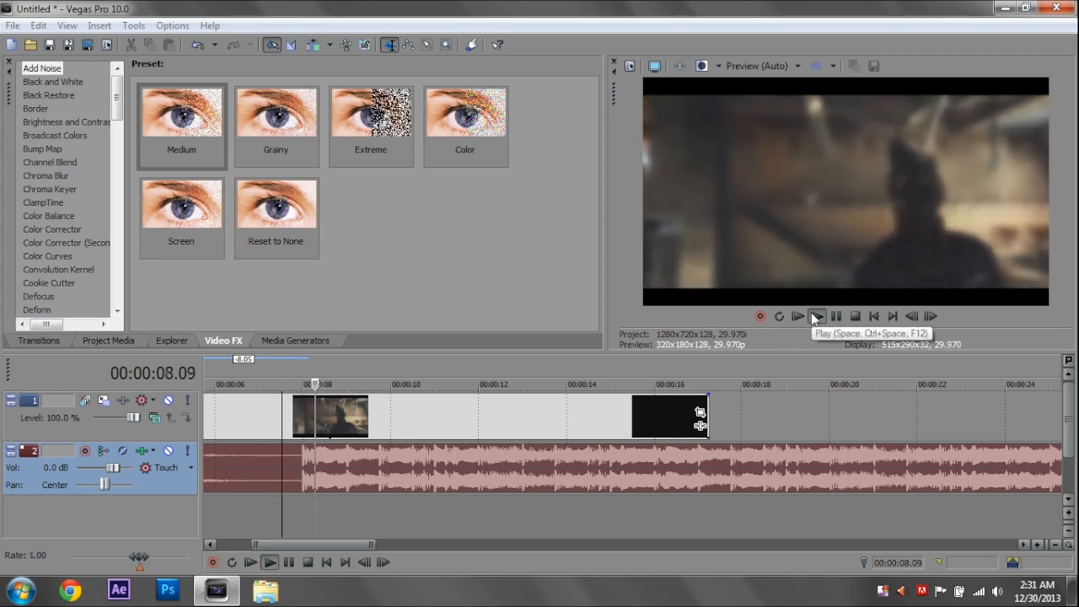
click(816, 315)
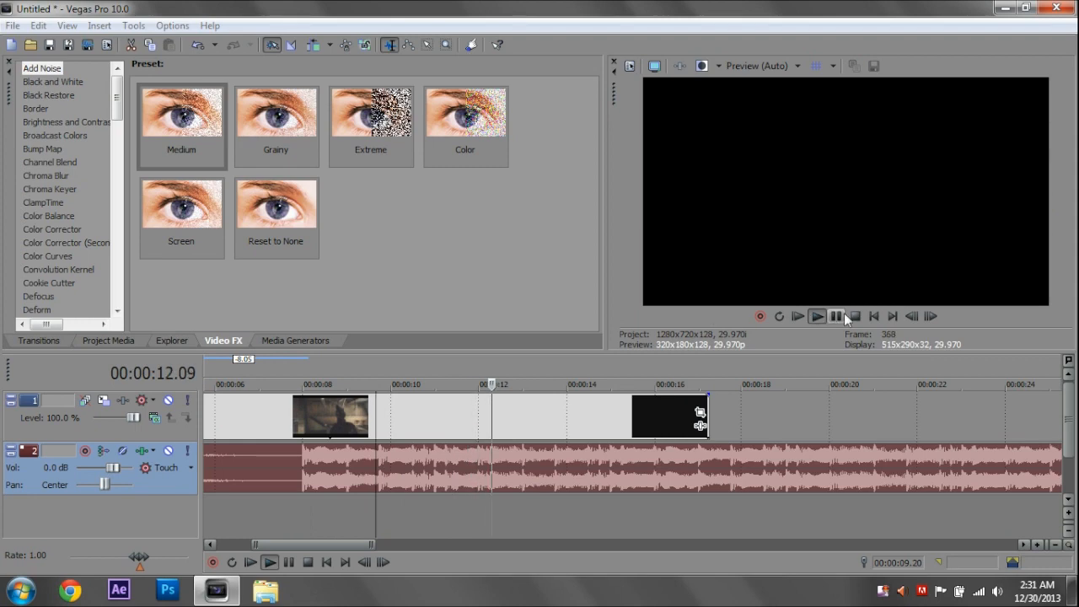
click(931, 317)
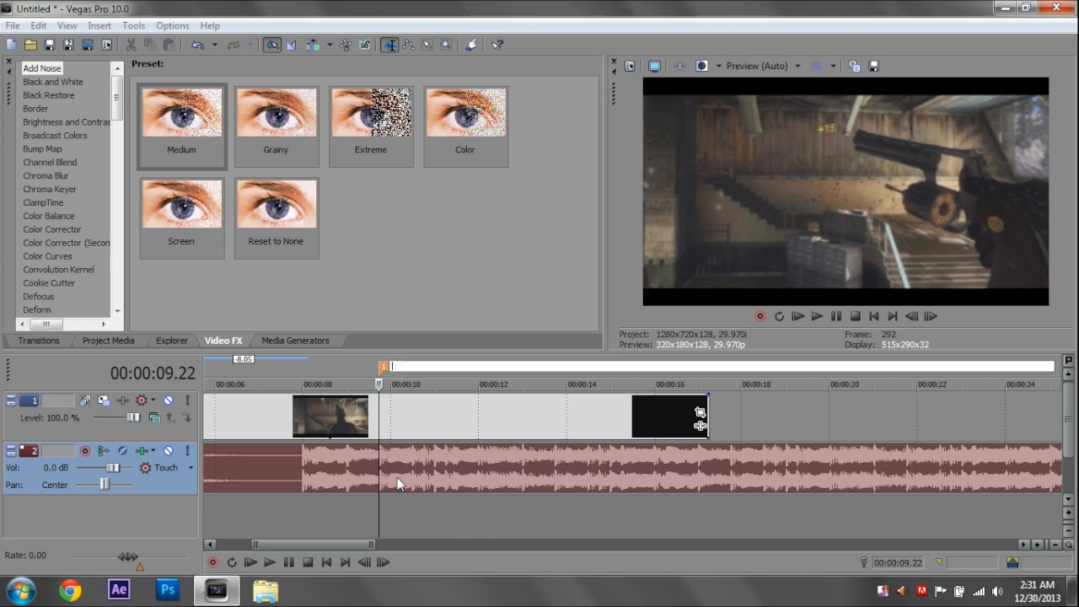
mouse_move(398, 418)
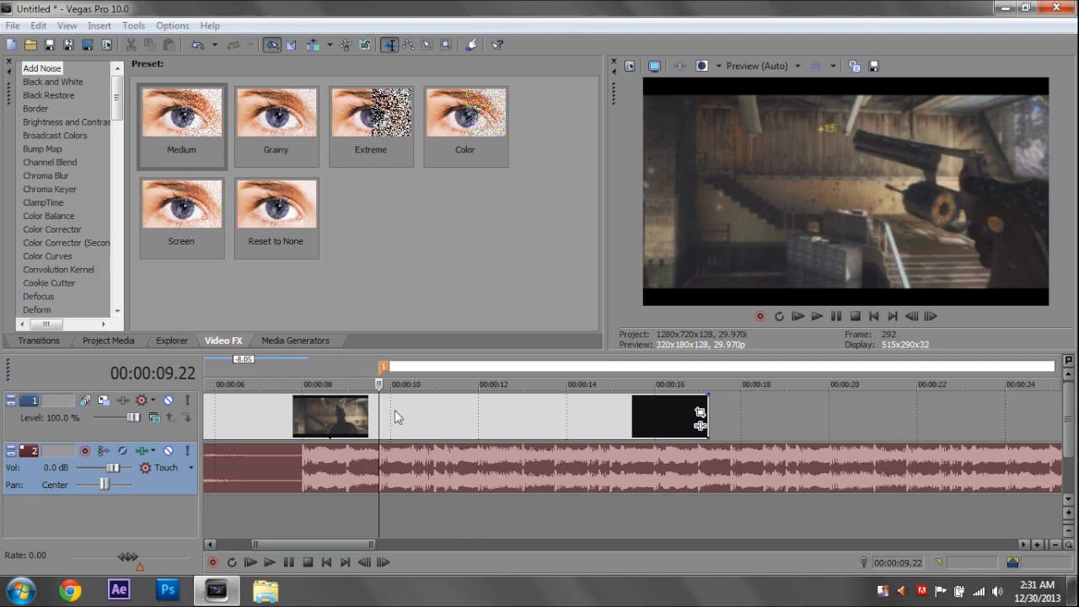
mouse_move(391, 413)
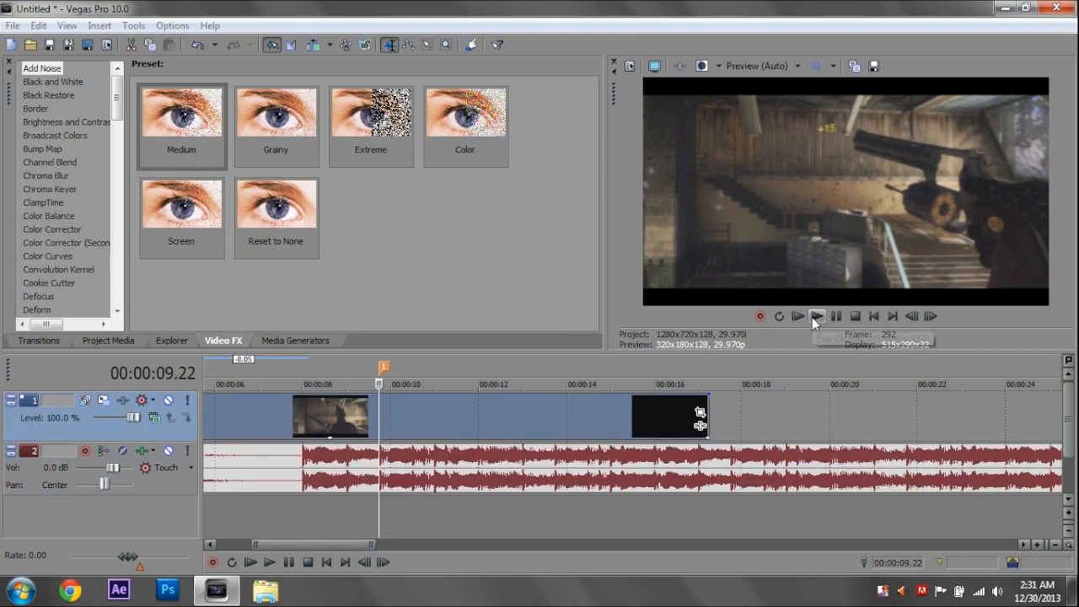
click(816, 315)
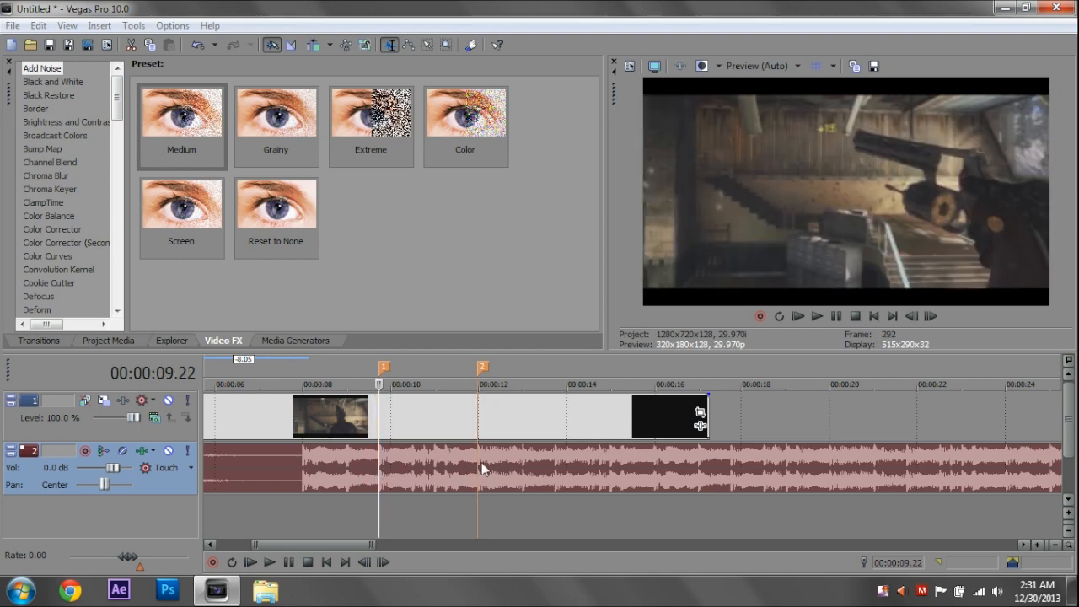
mouse_move(380, 455)
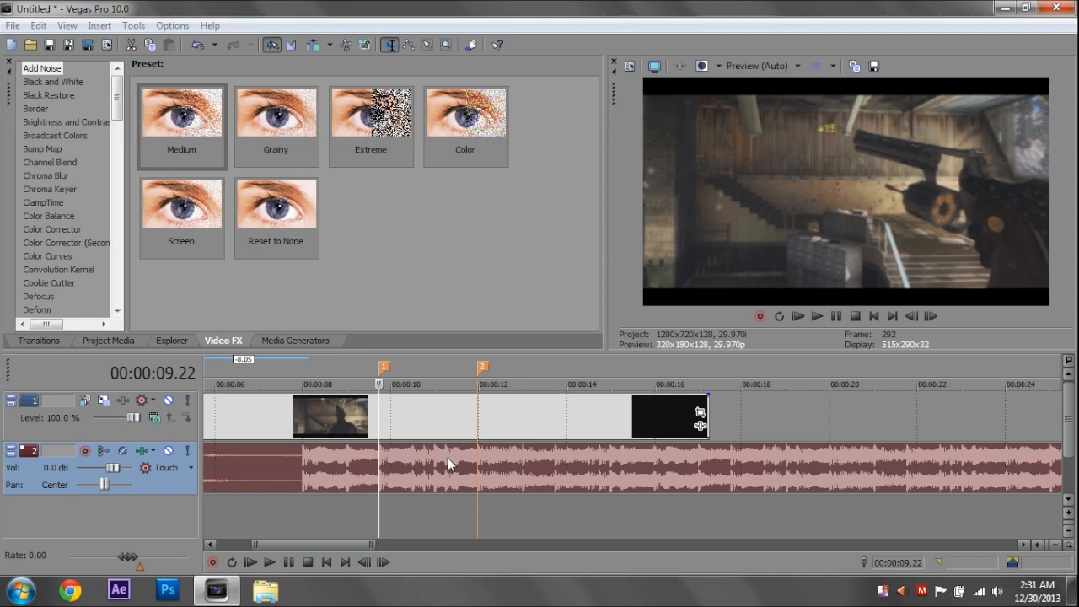
mouse_move(479, 479)
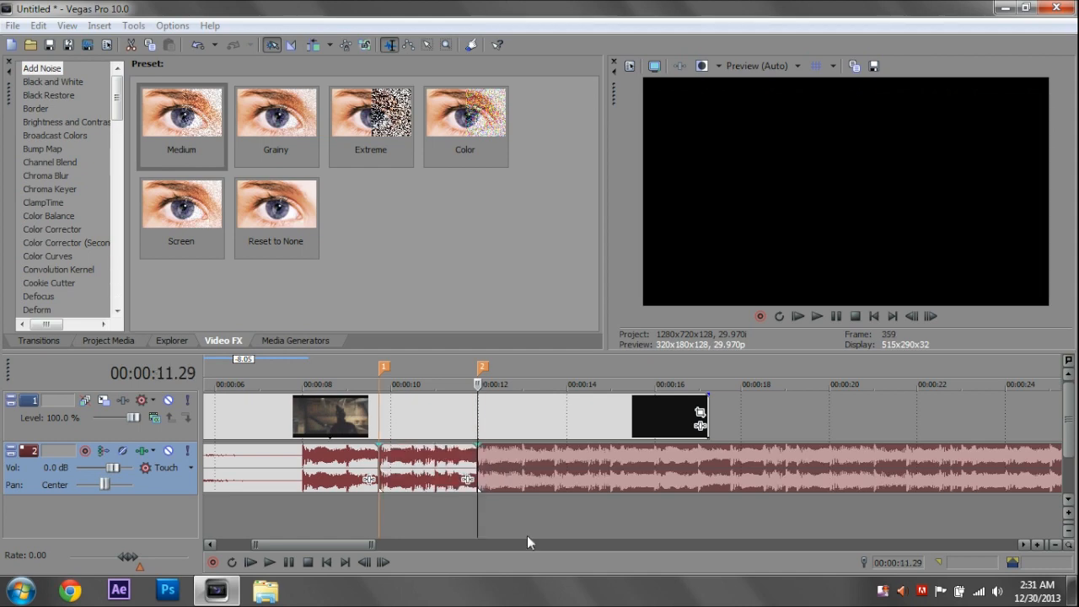
mouse_move(341, 457)
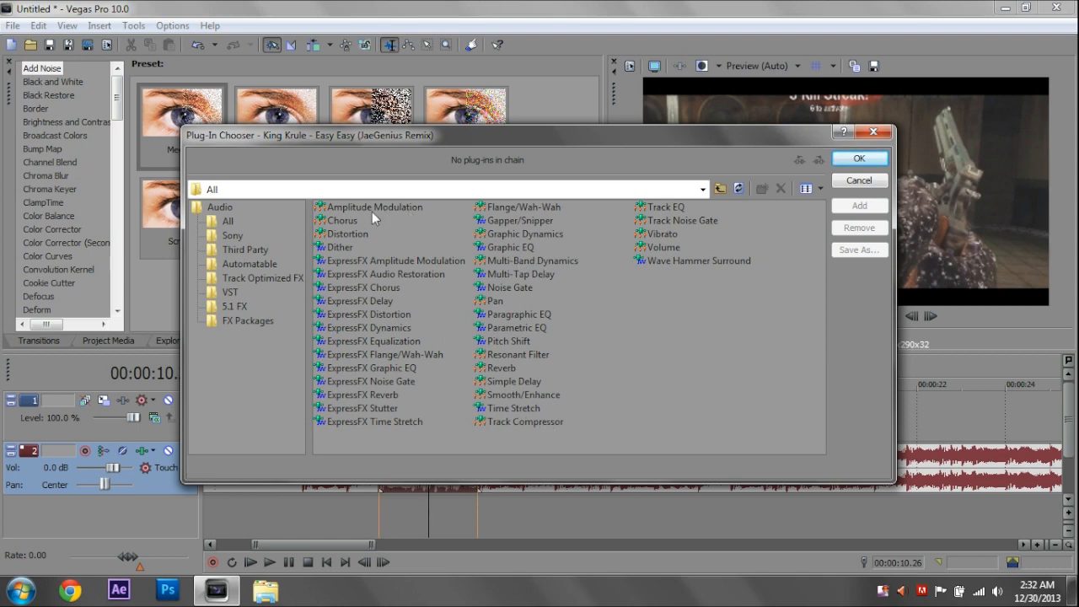
Step: Add Amplitude Modulation from the Plug-In Chooser to the music event between the markers
click(374, 206)
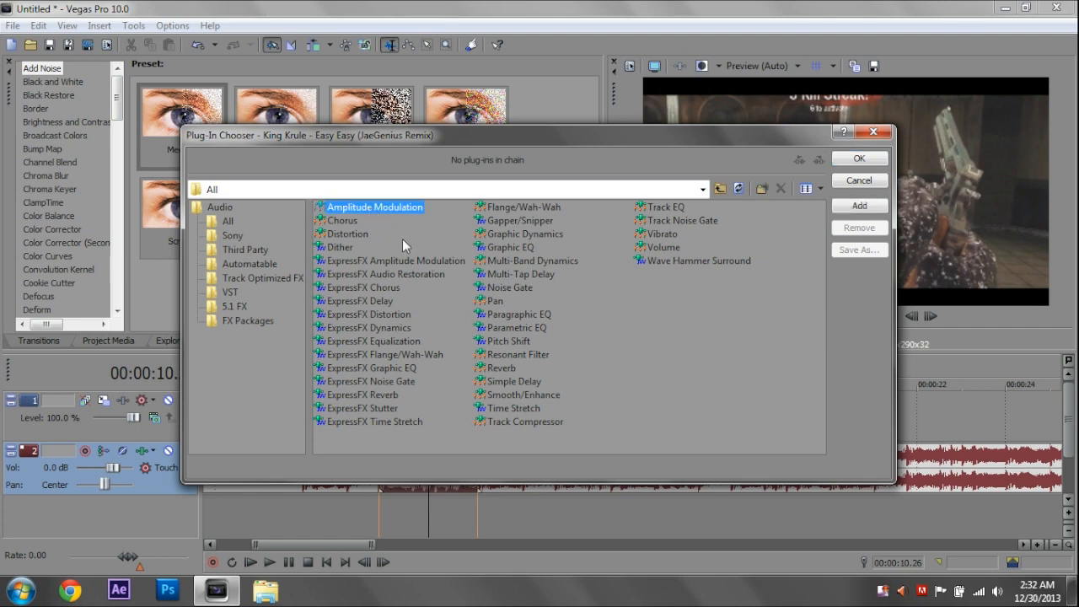
mouse_move(408, 236)
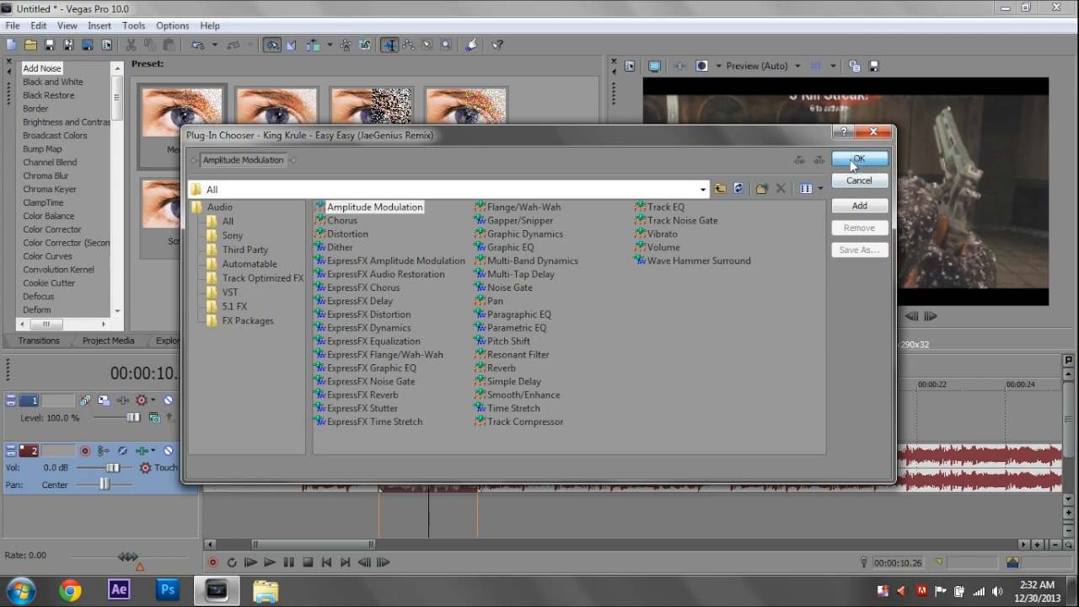
click(858, 160)
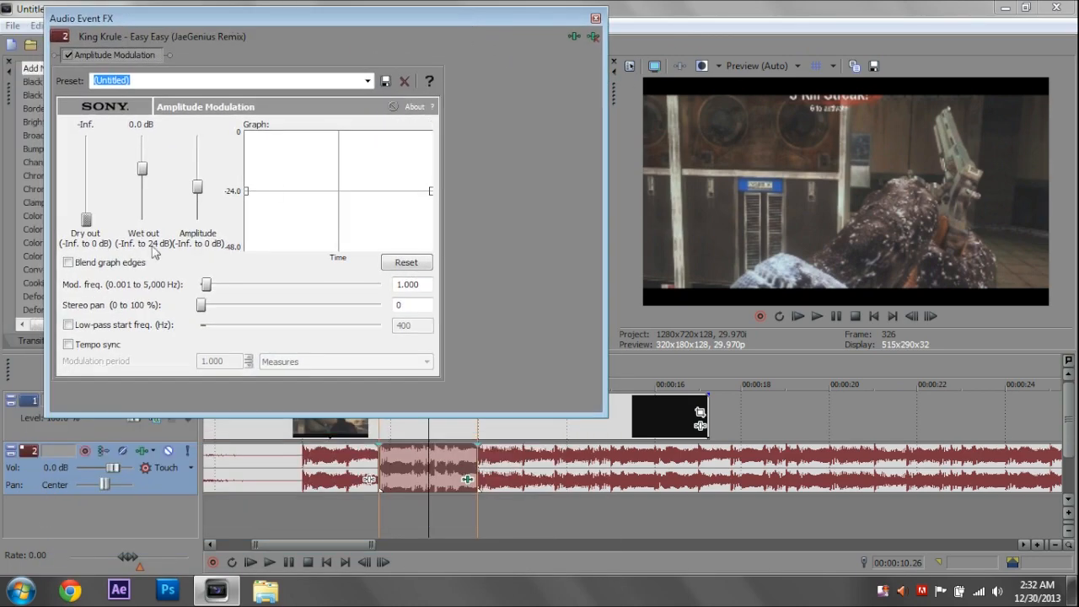
mouse_move(153, 193)
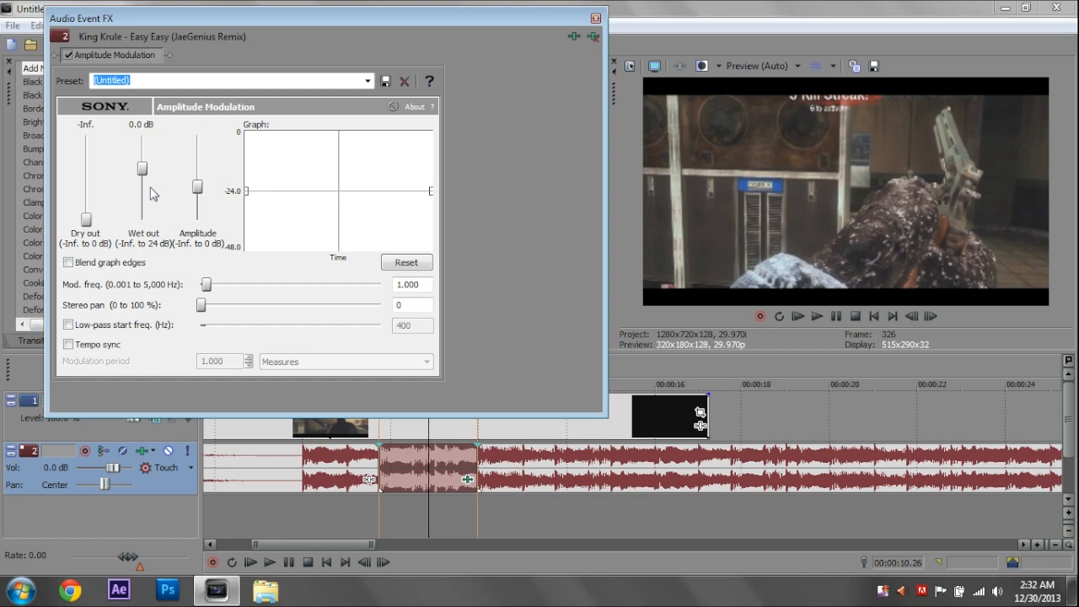
Step: Raise Wet out to 24 dB, enable edge blending, low-pass and tempo sync, and close the settings
drag(141, 172, 143, 163)
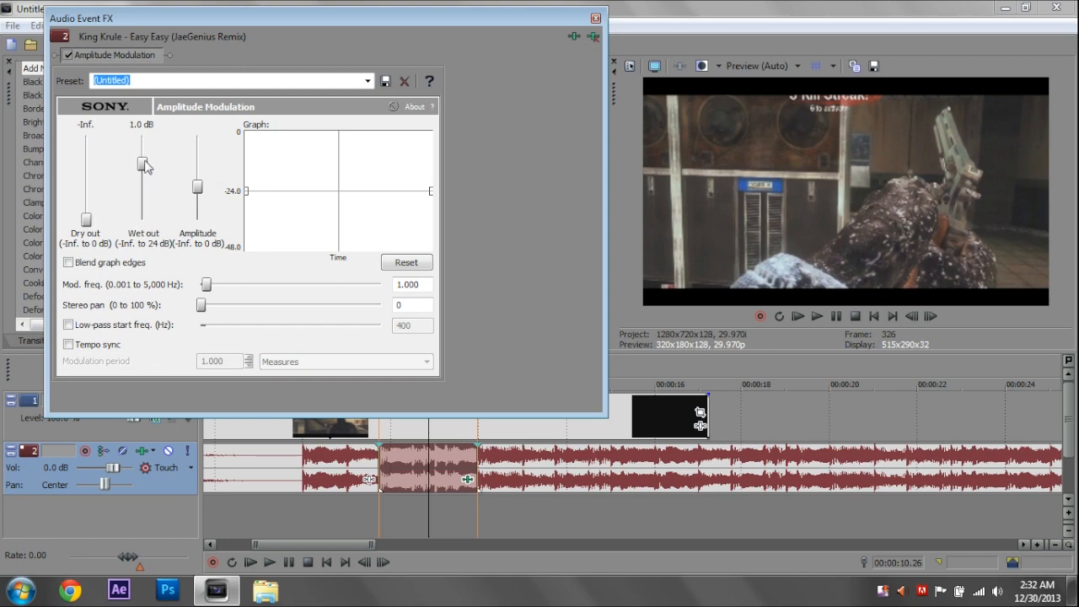
drag(143, 165, 144, 134)
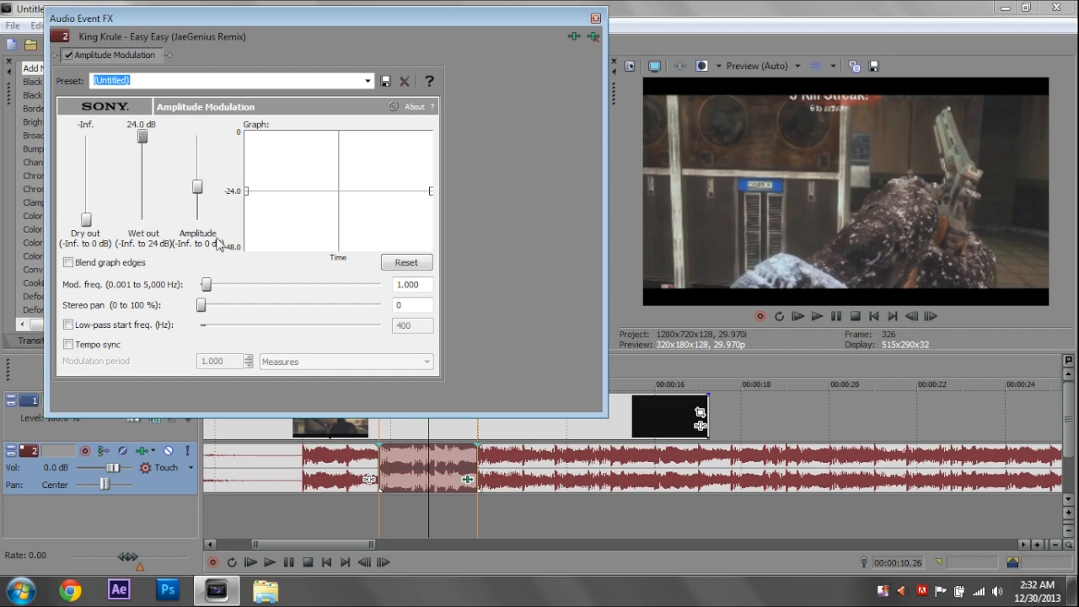
click(67, 263)
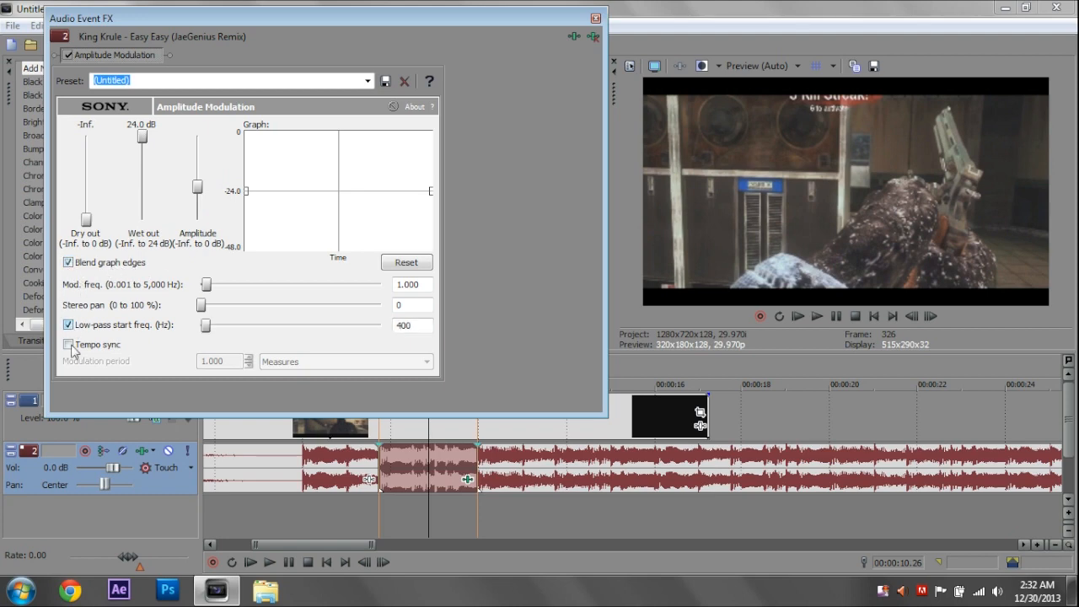
click(67, 344)
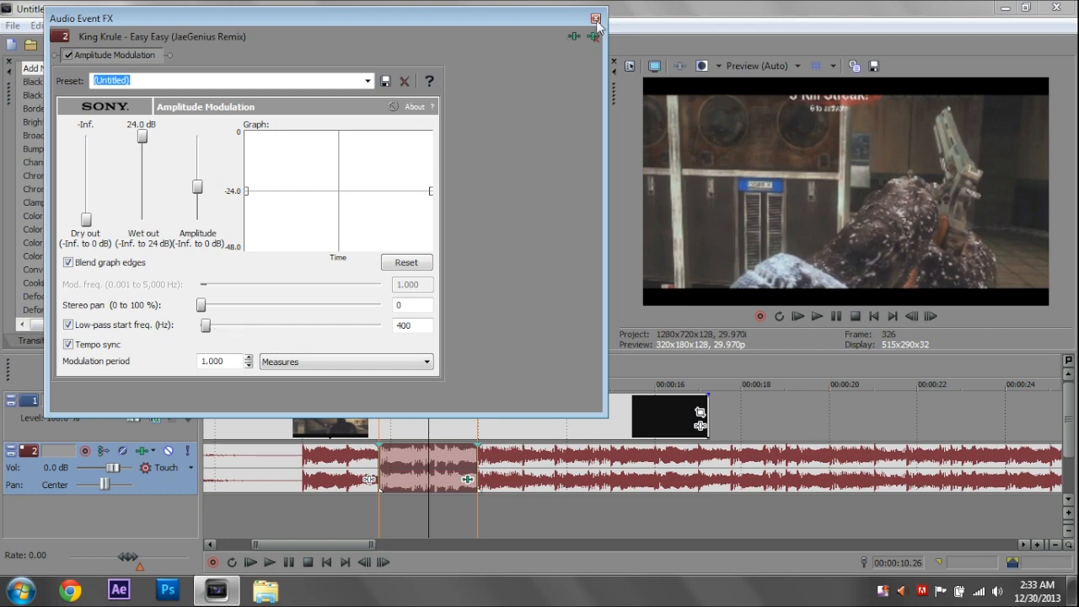
click(596, 18)
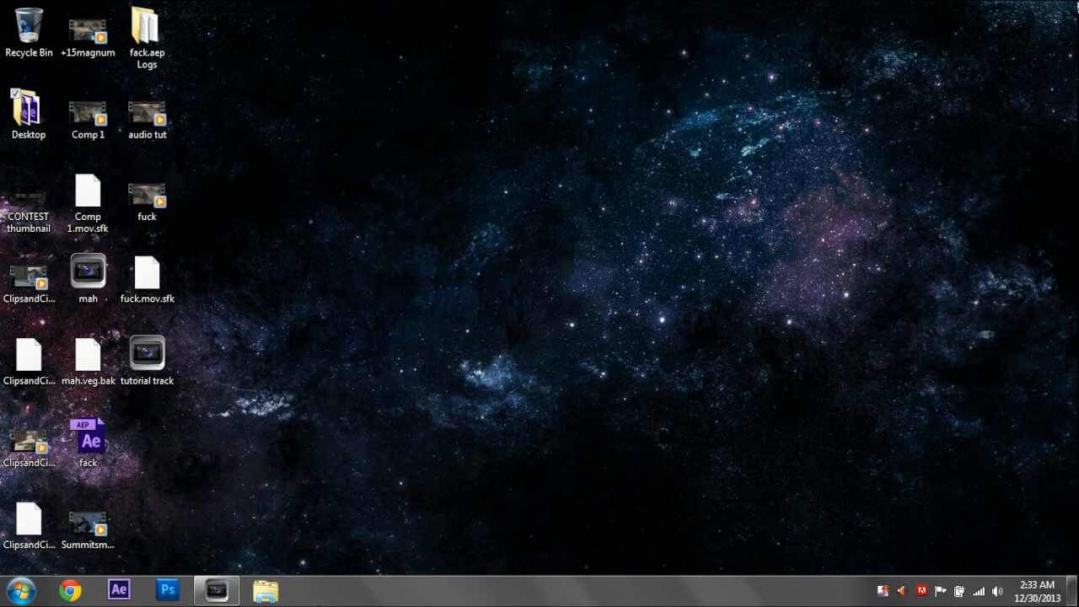
Step: Bring up a Windows Explorer window showing the Music library
click(266, 590)
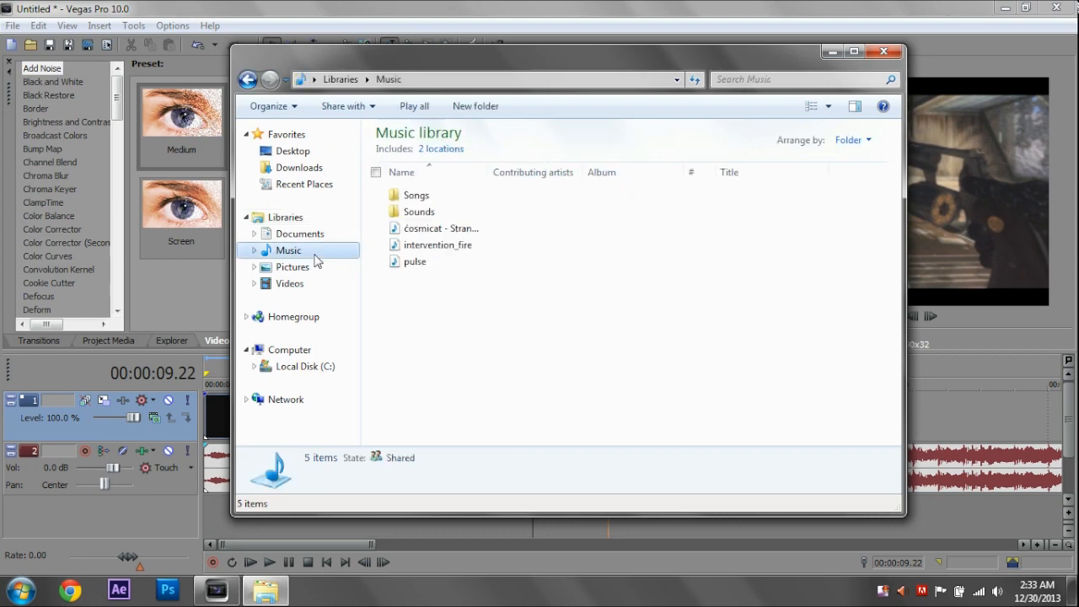
Step: Navigate Sounds > MW2 > Secondary > Handguns to reach the 44. Magnum gunshot file
double_click(416, 213)
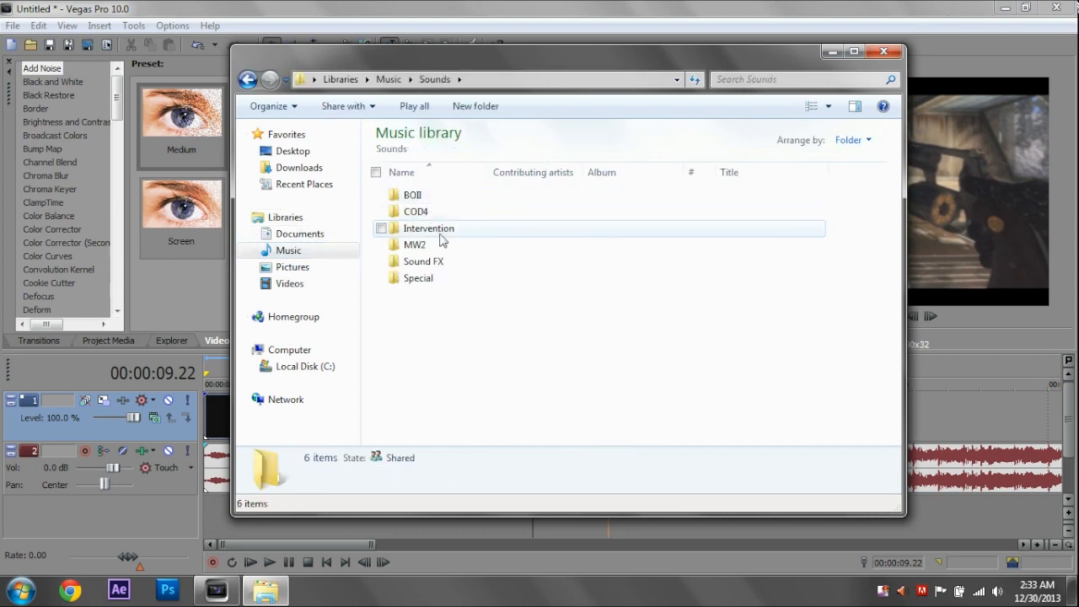
double_click(414, 245)
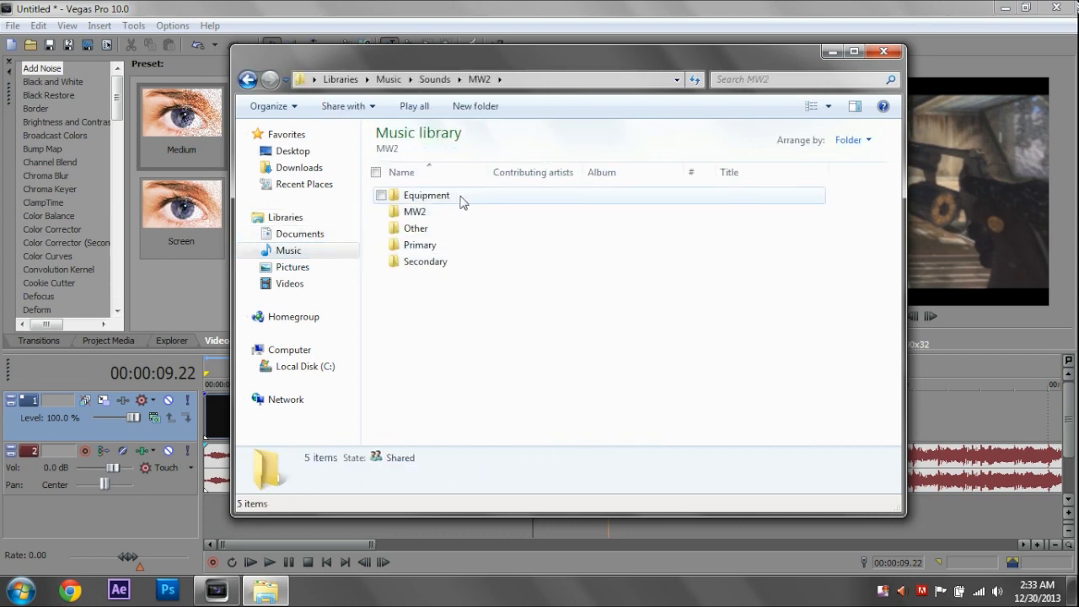
double_click(415, 213)
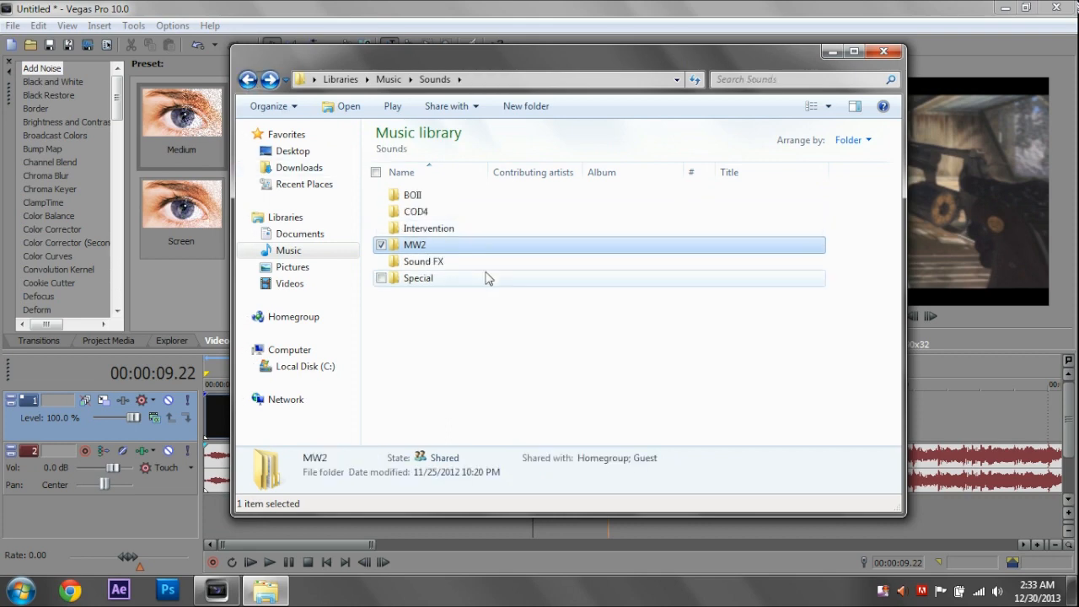
mouse_move(455, 244)
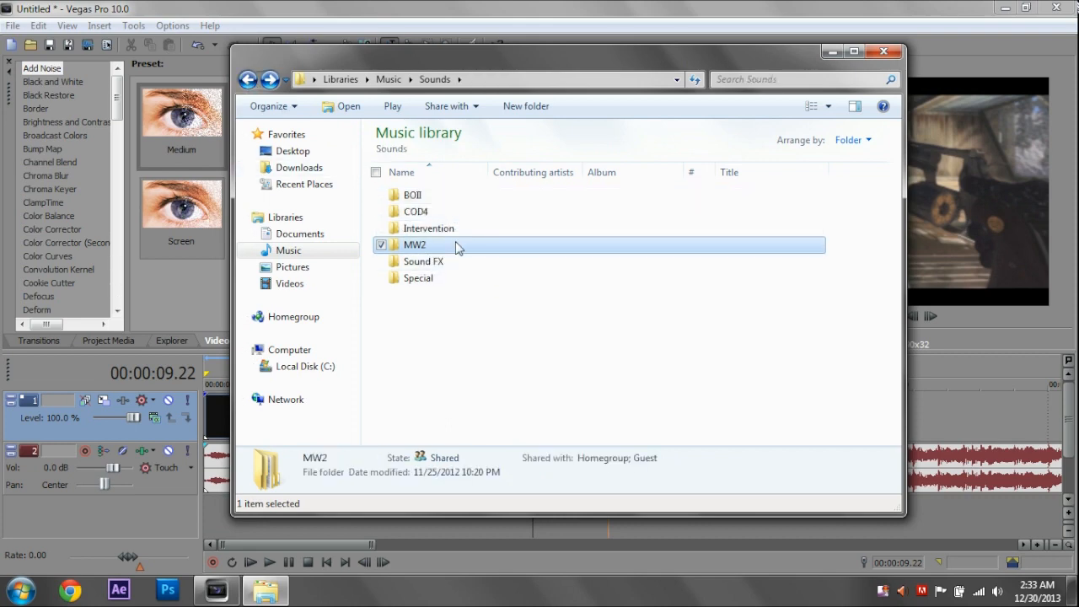
double_click(414, 245)
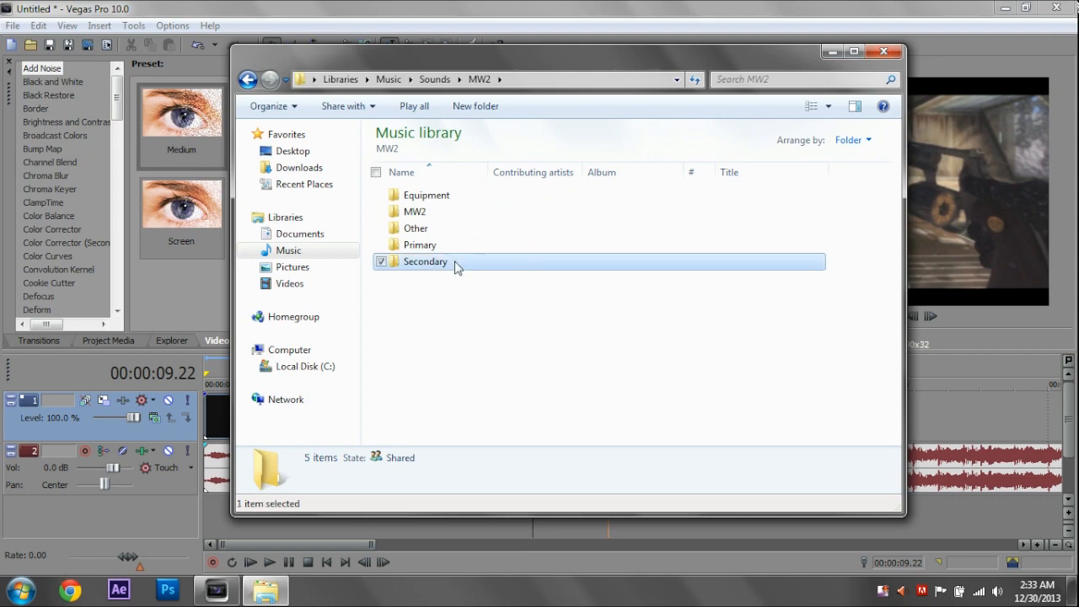
double_click(425, 261)
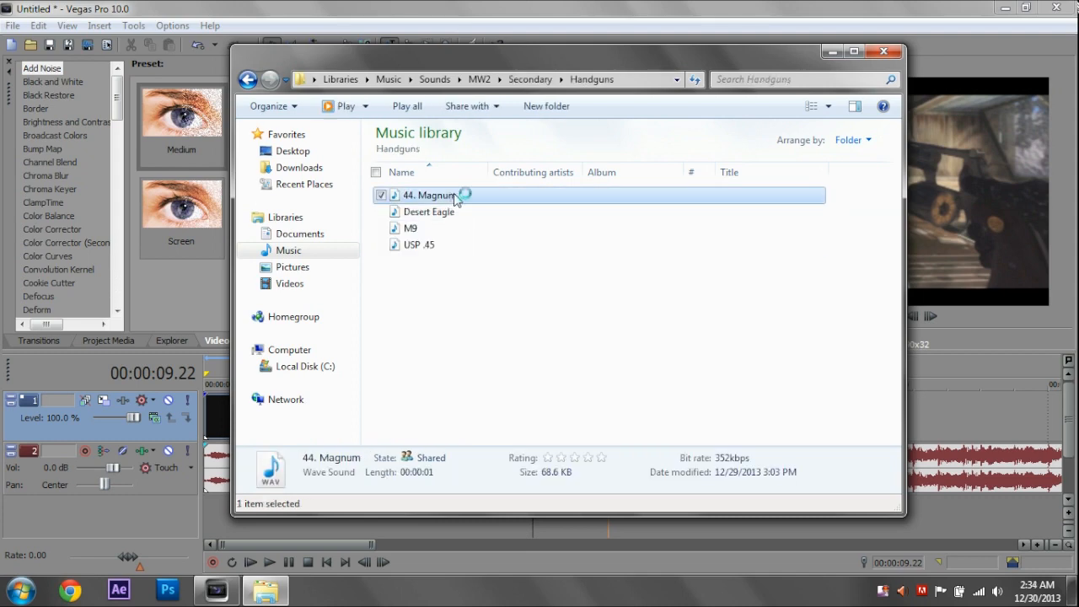
double_click(429, 195)
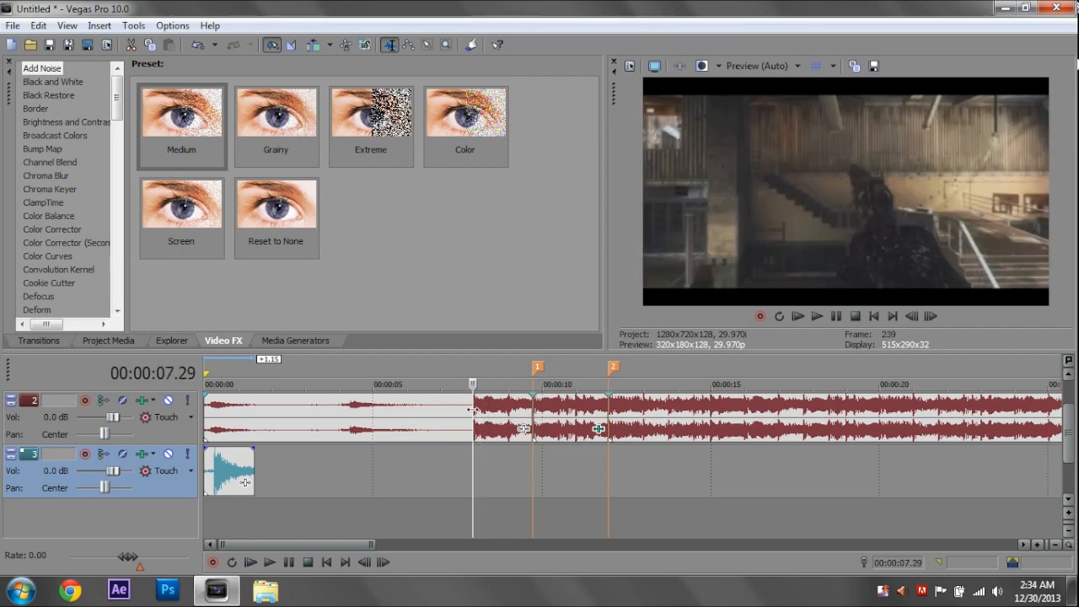
Step: Line the 44. Magnum event up under the playhead near 7.29 s and preview it with the music
drag(228, 470, 481, 471)
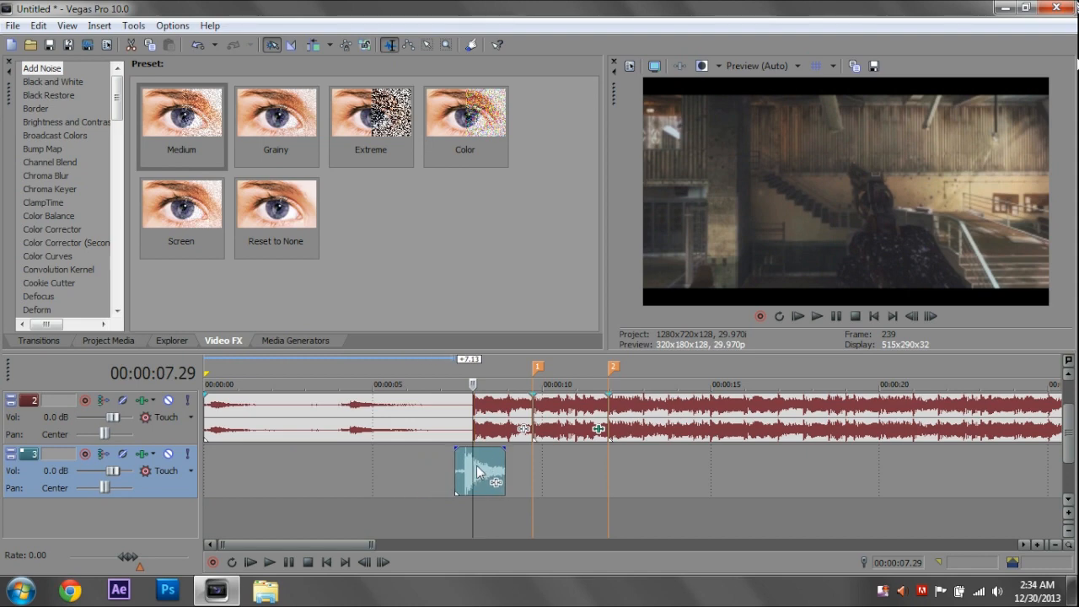
drag(480, 471, 489, 471)
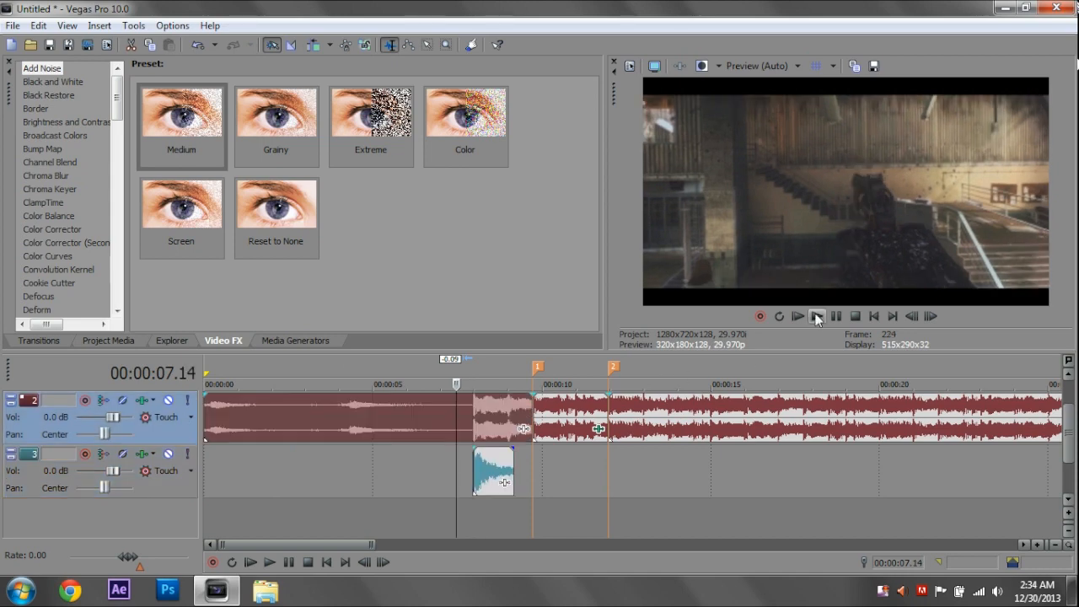
click(796, 315)
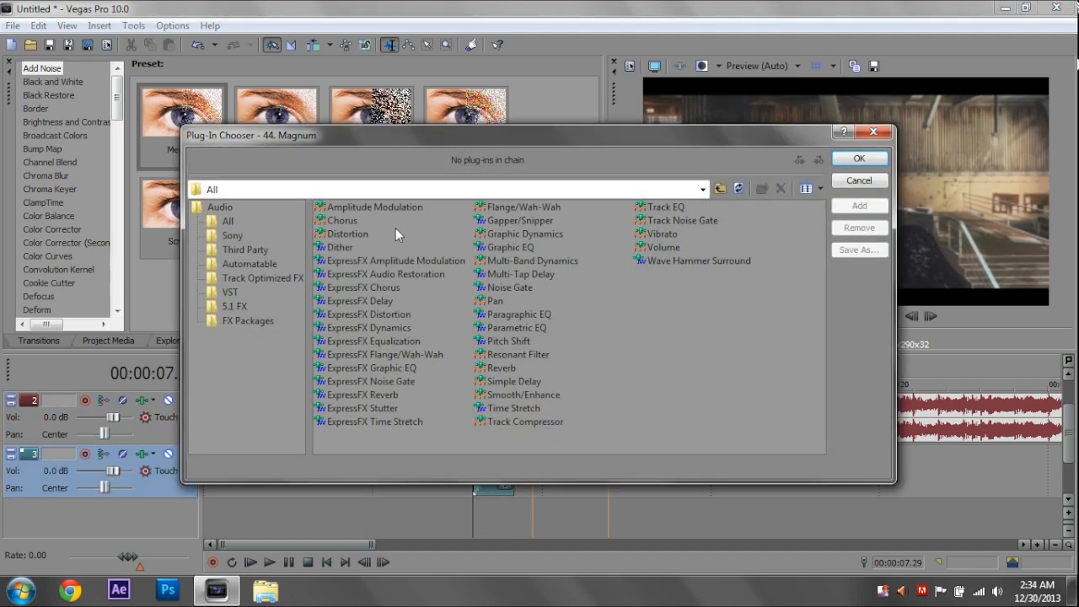
Step: Confirm Amplitude Modulation on the gunshot event and close its Audio Event FX window
click(859, 159)
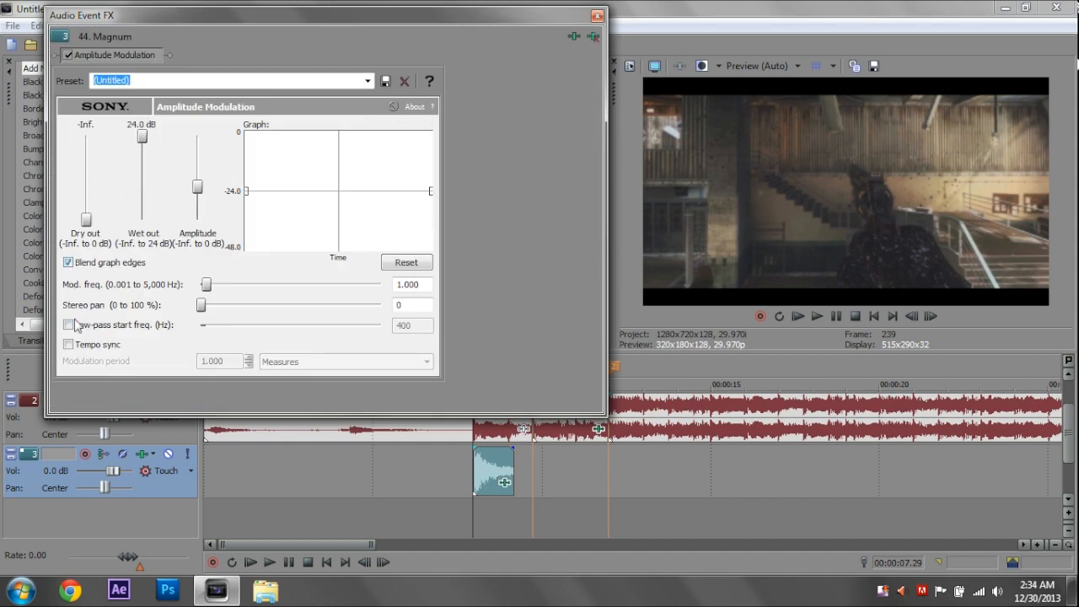
click(597, 15)
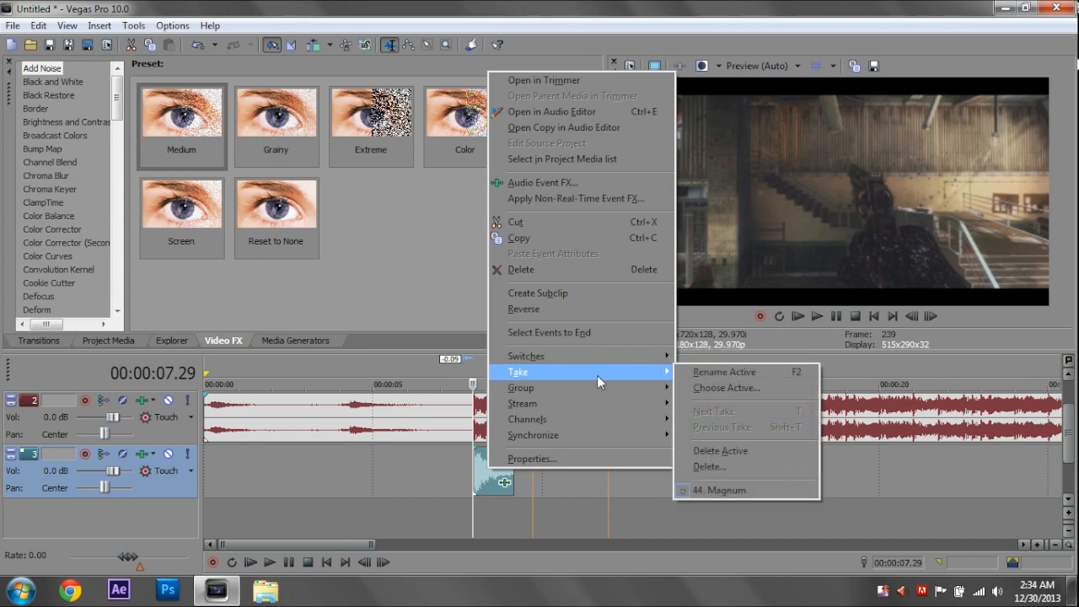
Step: In event Properties, enable Normalize, set élastique time stretch with Lock to stretch, and apply
click(531, 459)
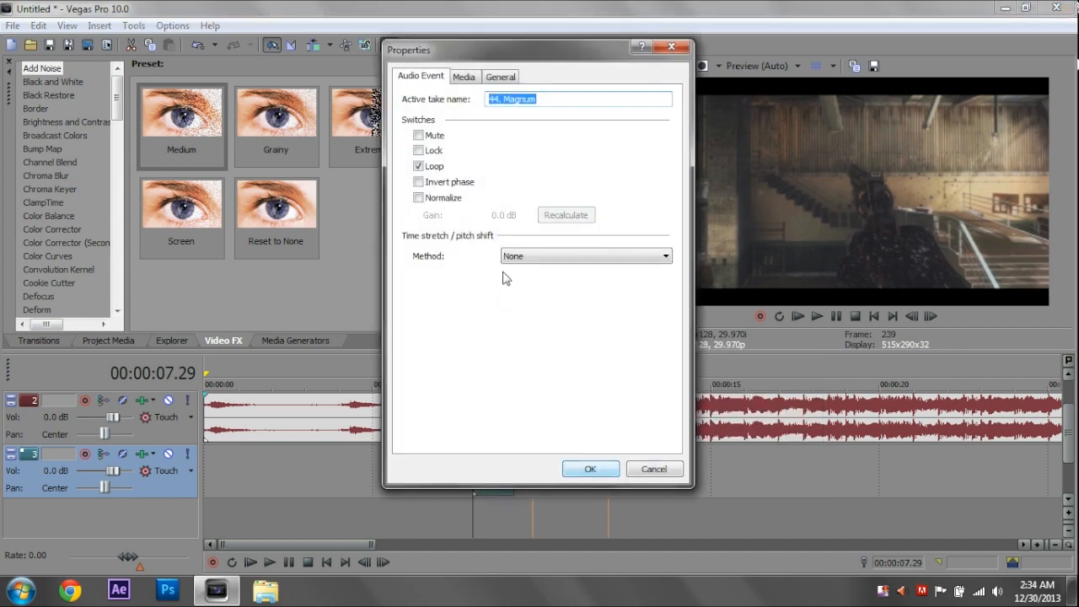
click(418, 197)
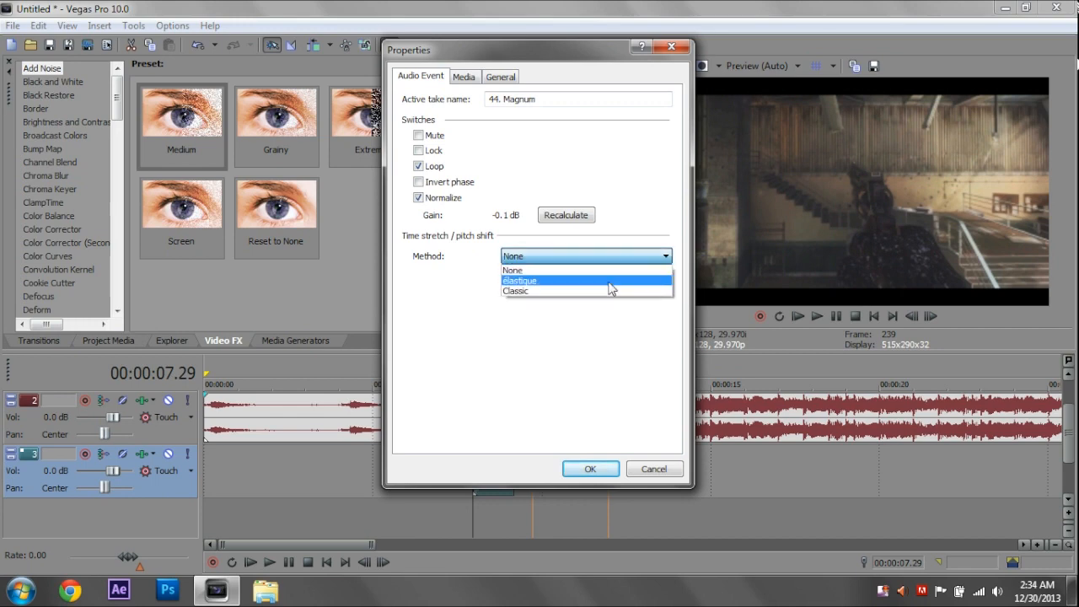
click(519, 280)
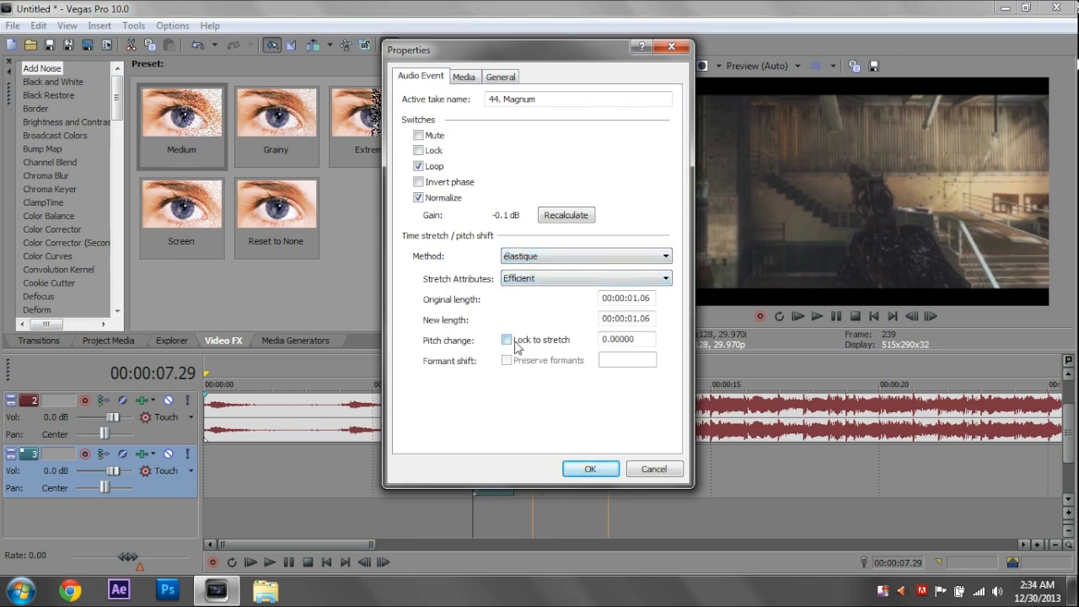
click(506, 339)
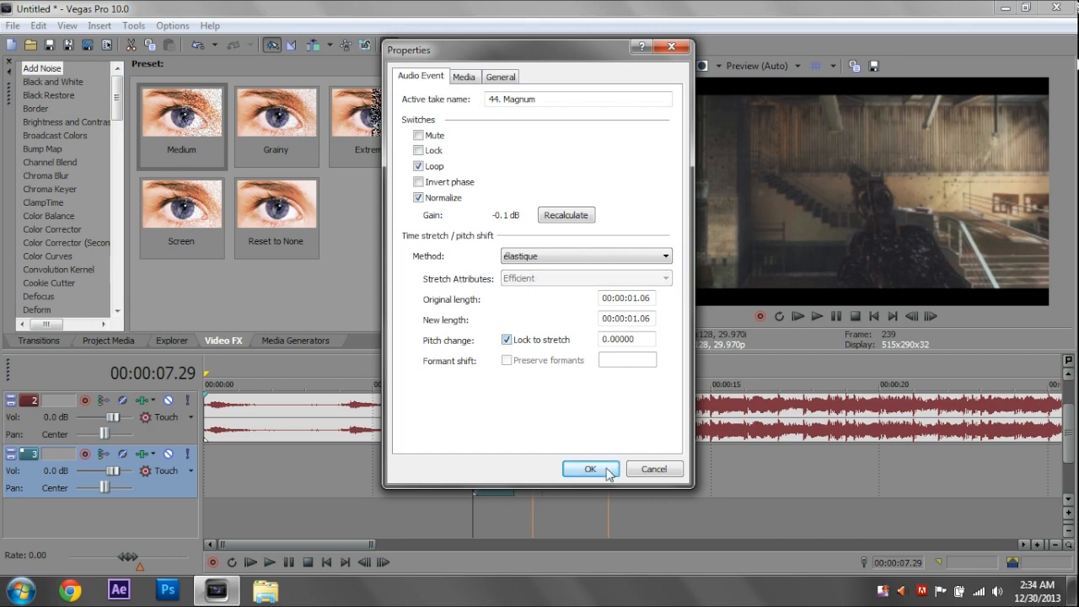
click(590, 469)
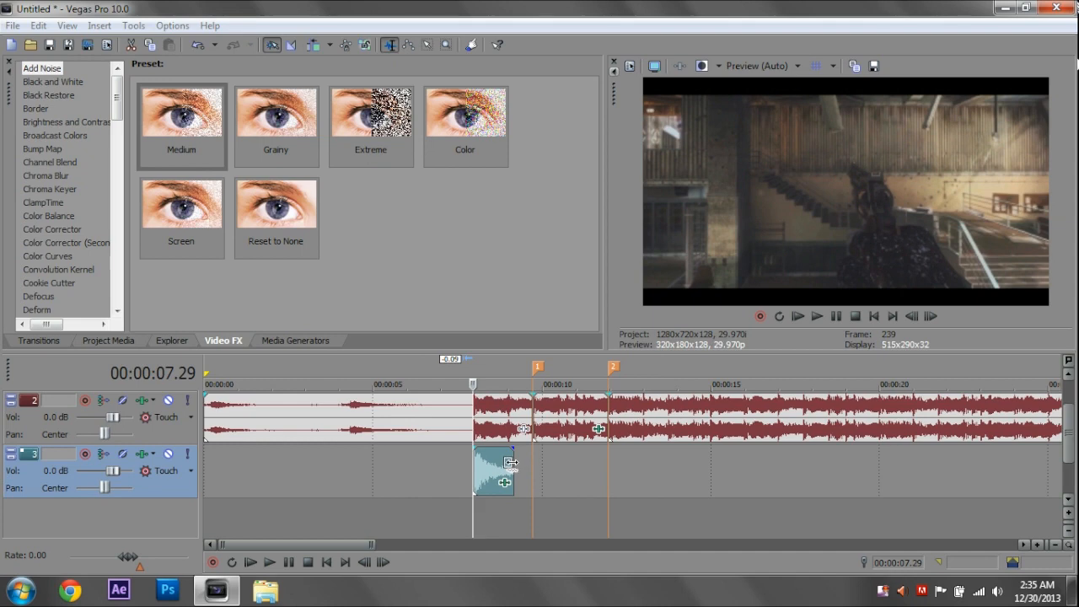
Step: Stretch the gunshot event longer with a fade-out and preview it twice against the music
drag(509, 471, 502, 471)
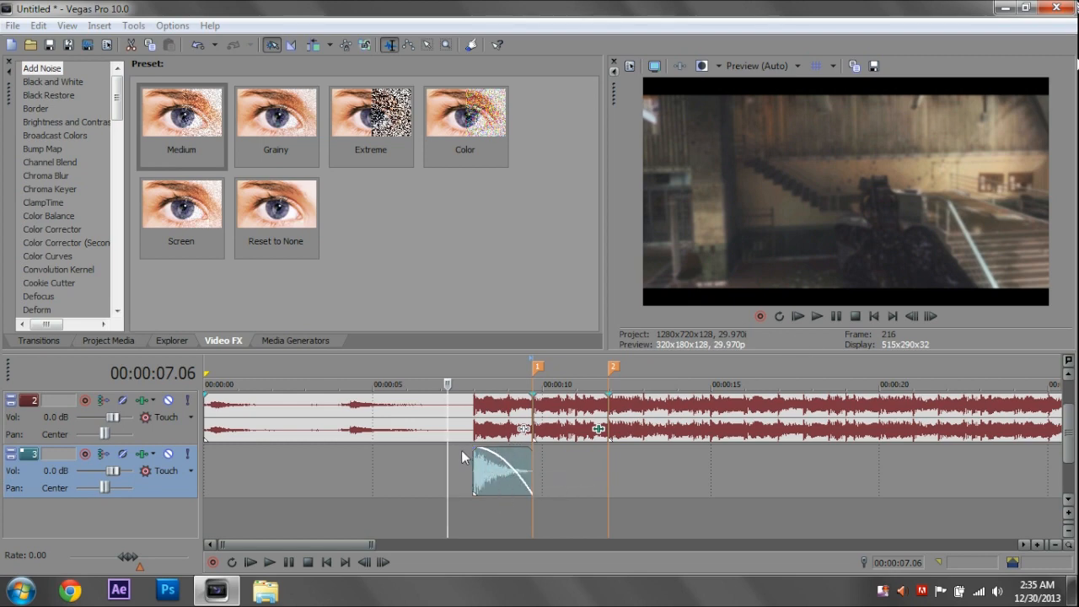
click(817, 315)
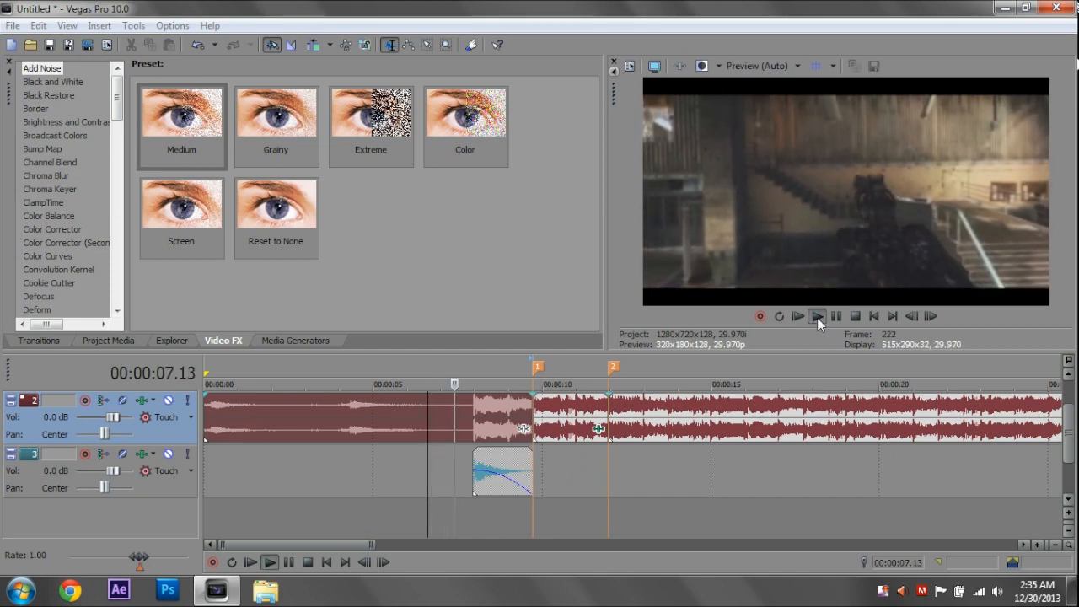
click(796, 317)
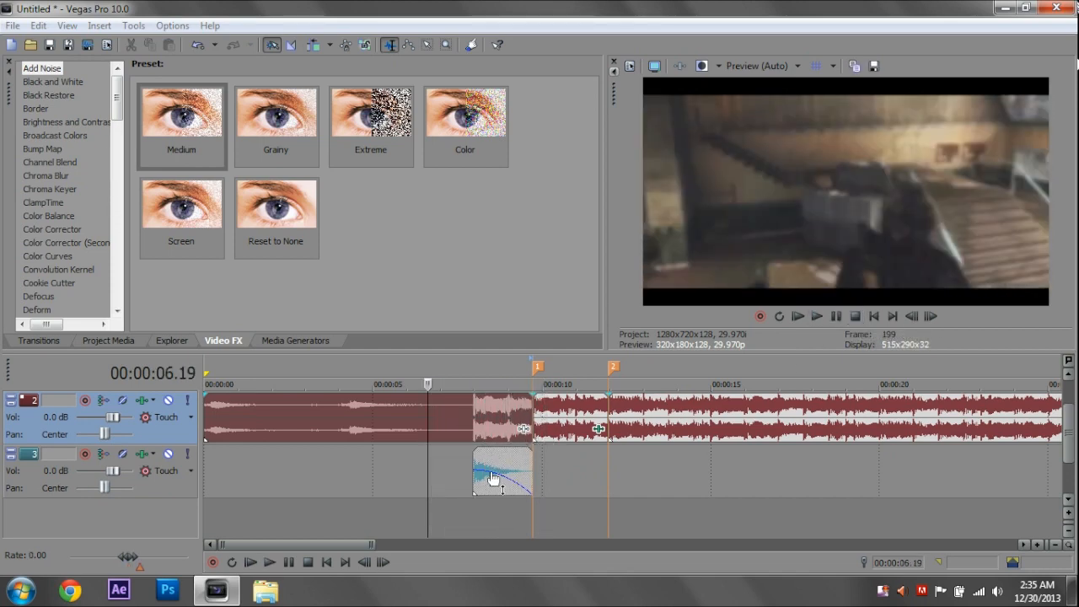
click(816, 317)
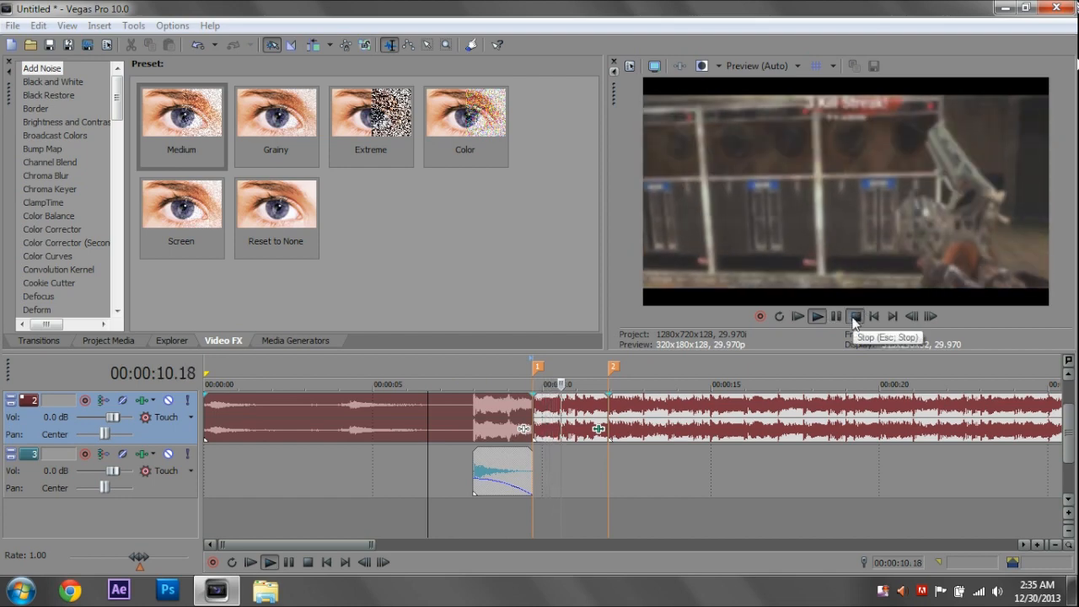
click(855, 317)
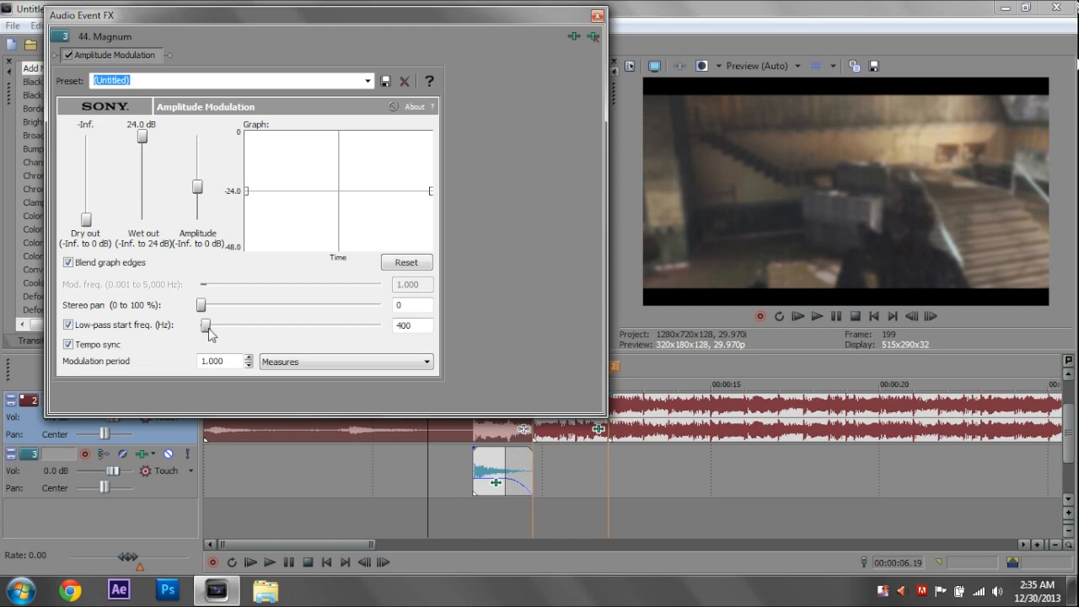
Step: Lower the gunshot's Amplitude Modulation low-pass start frequency to 186 Hz and close the effect window
drag(206, 325, 219, 325)
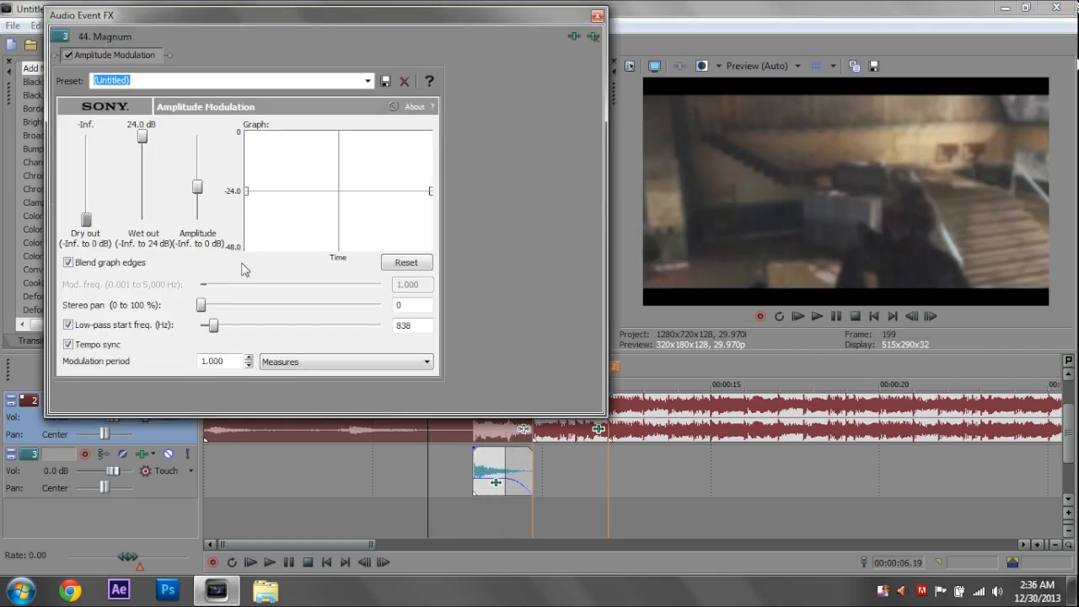
drag(211, 327, 200, 328)
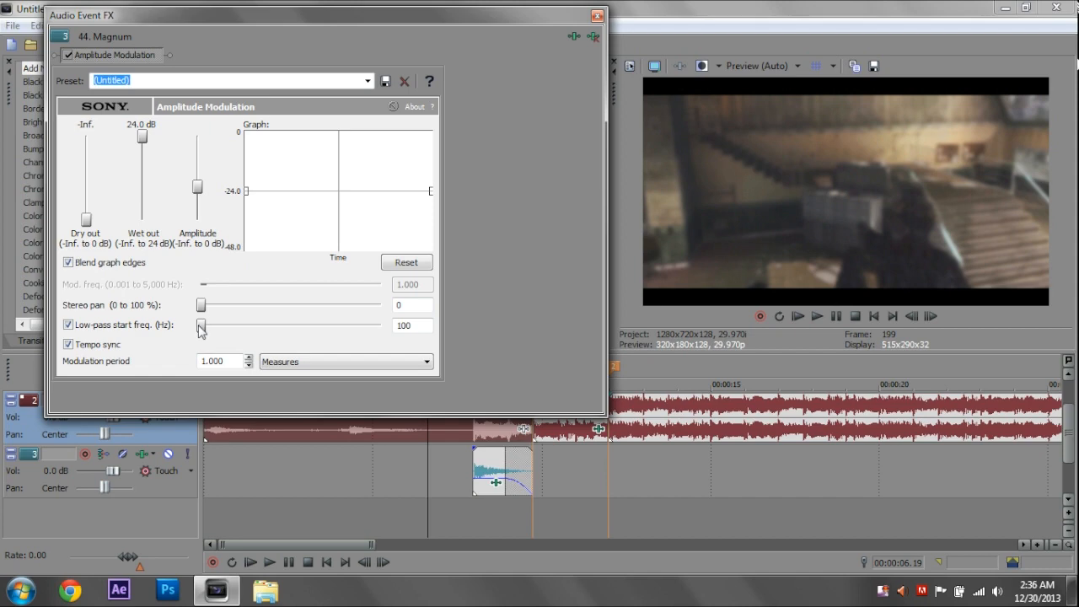
drag(199, 327, 206, 327)
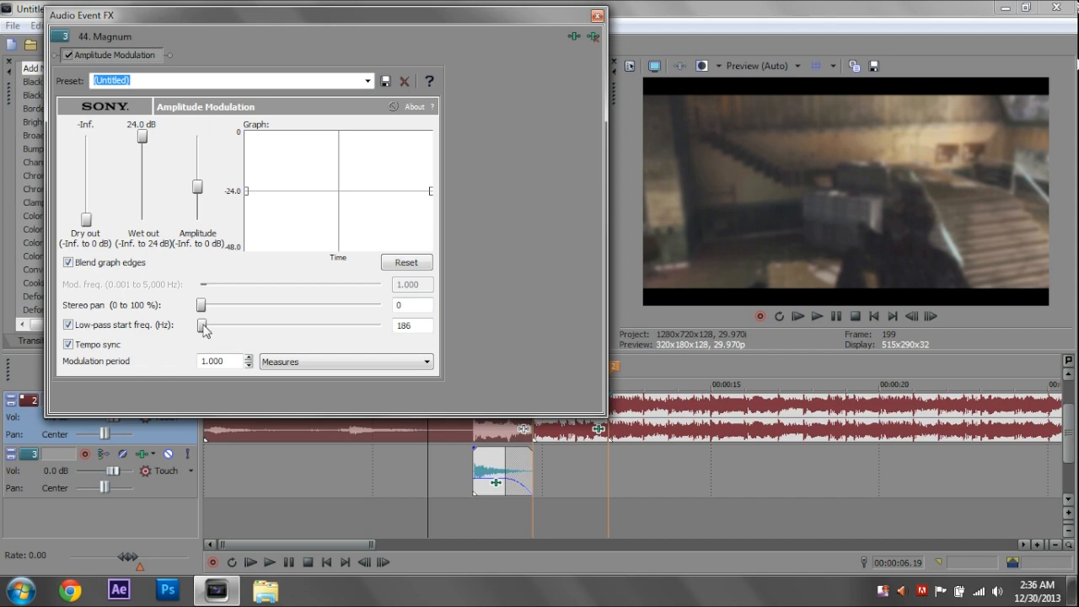
click(596, 15)
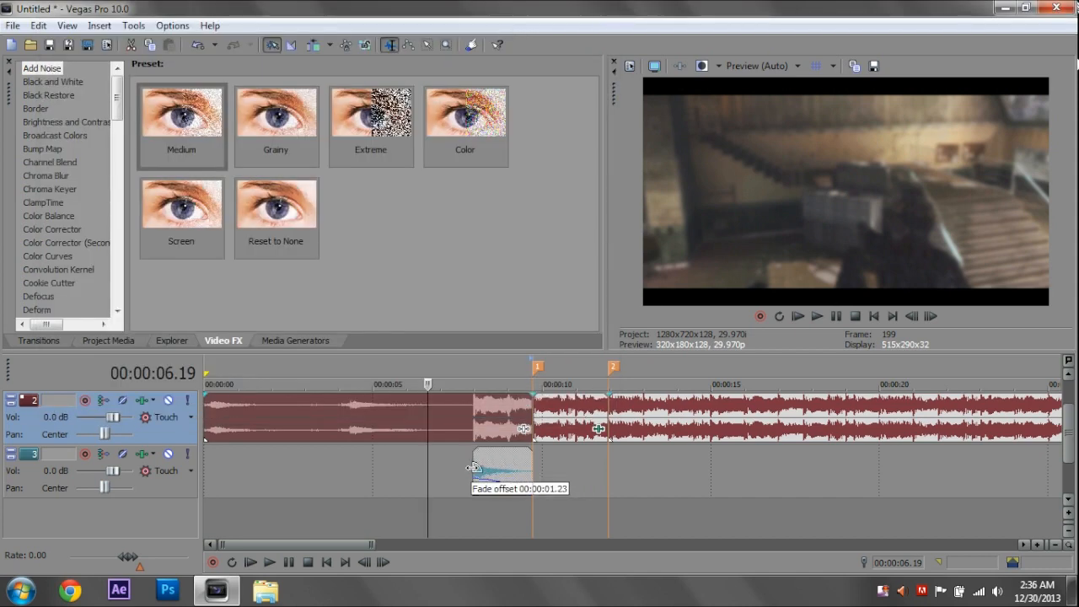
click(816, 316)
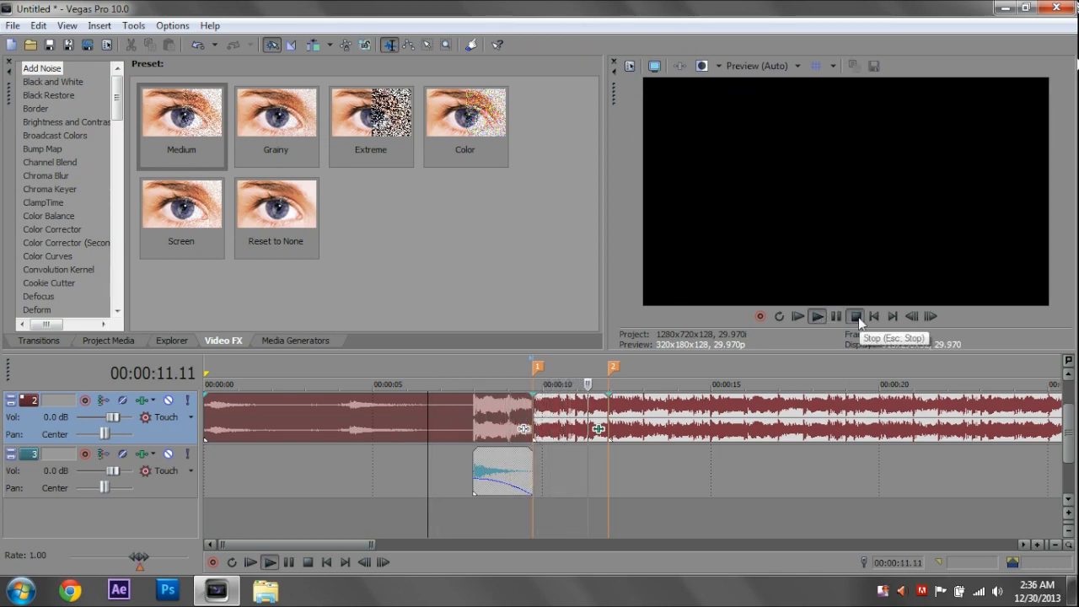
click(855, 317)
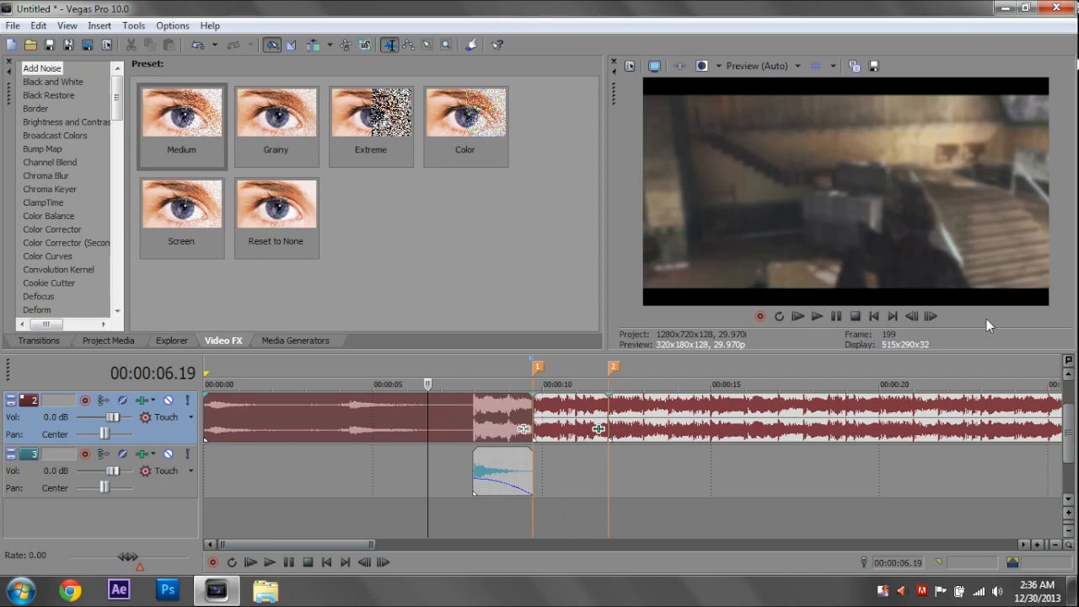